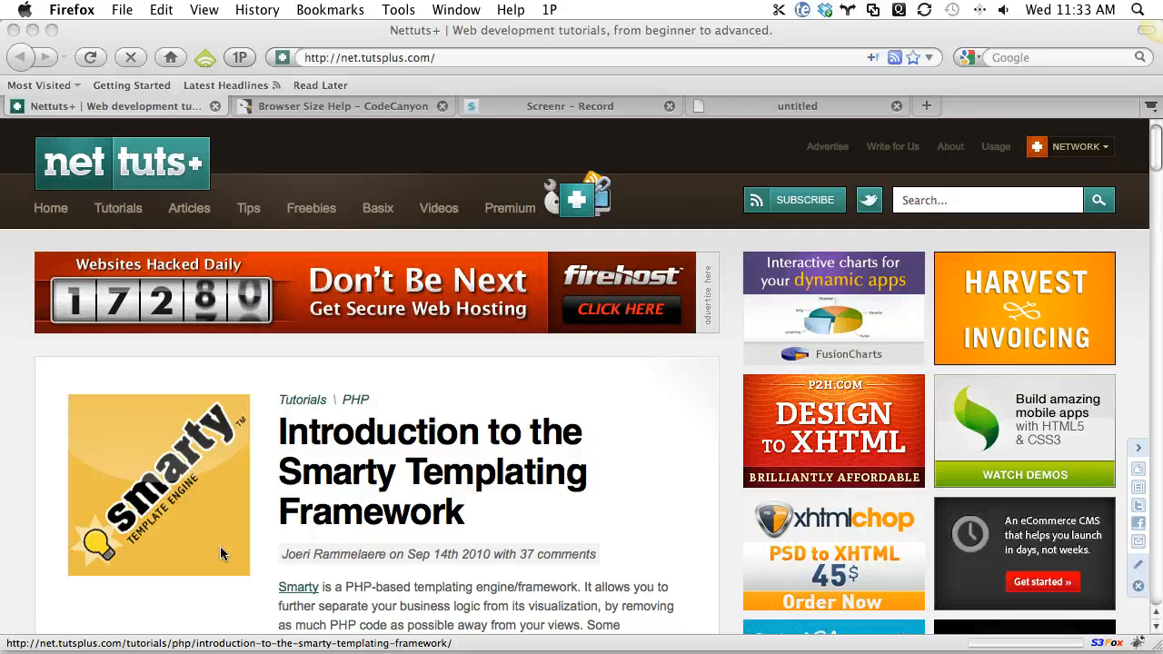
pyautogui.moveTo(373, 105)
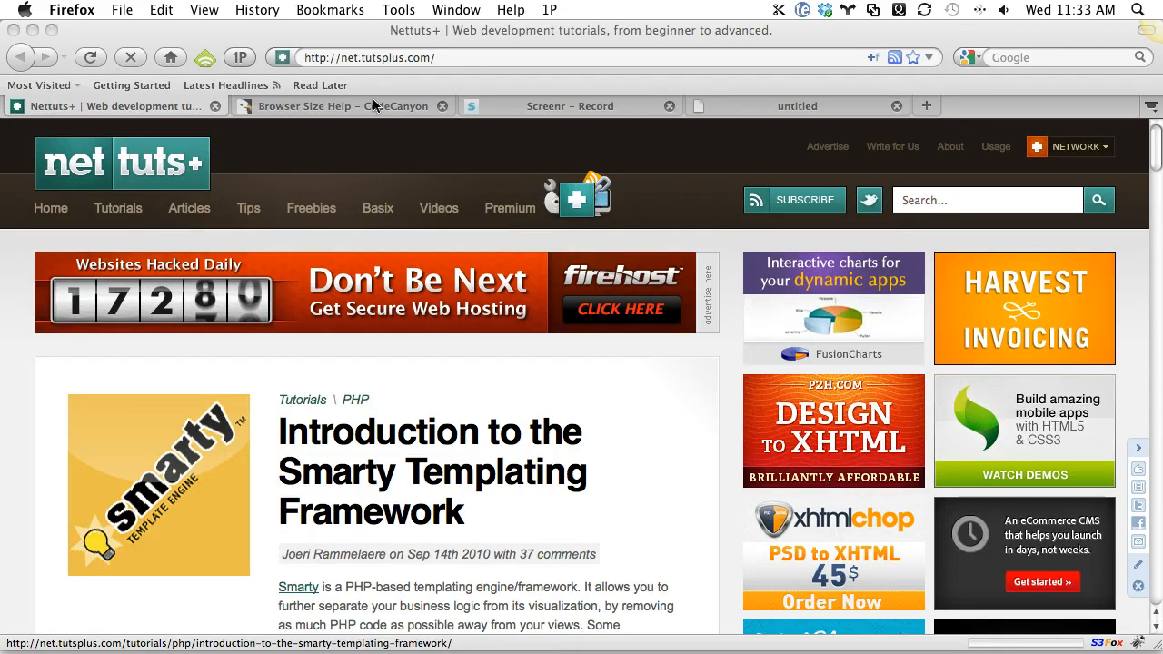
# - View the Browser Size Help thread, then return to the Nettuts+ home page
pyautogui.click(342, 106)
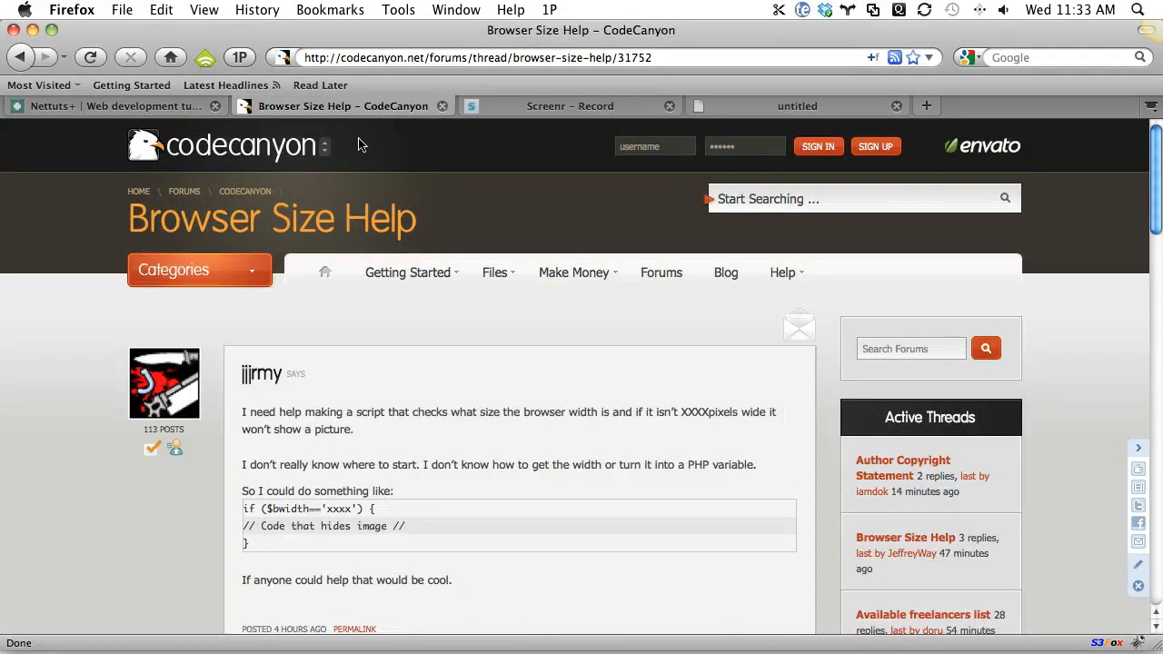
pyautogui.moveTo(180, 335)
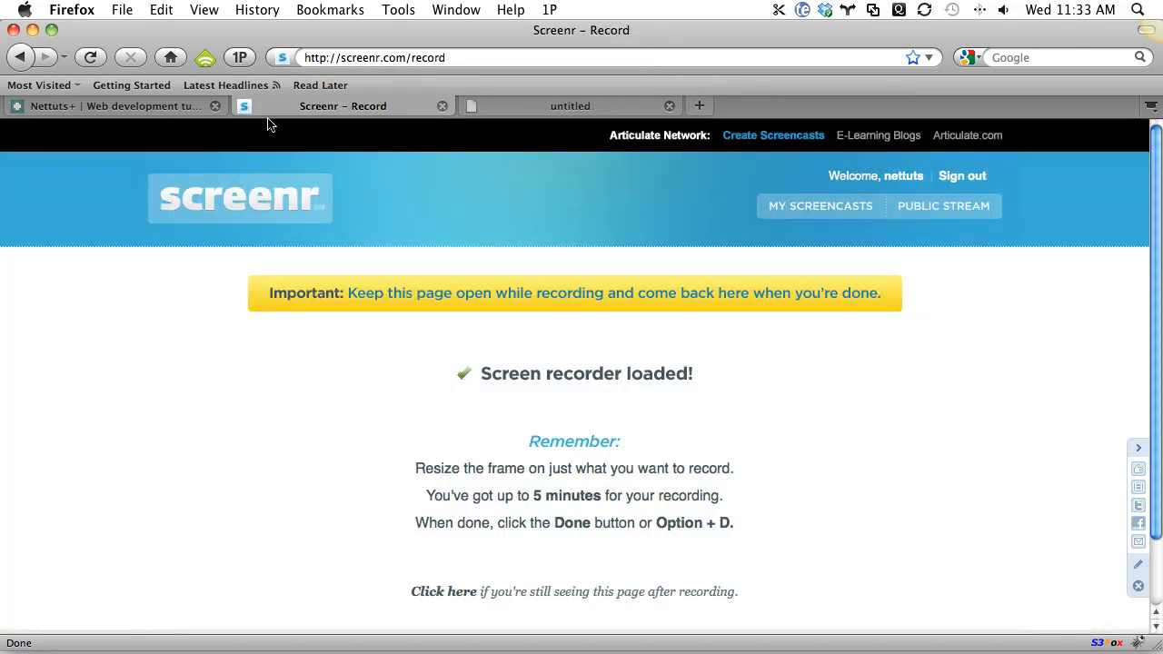
pyautogui.click(113, 106)
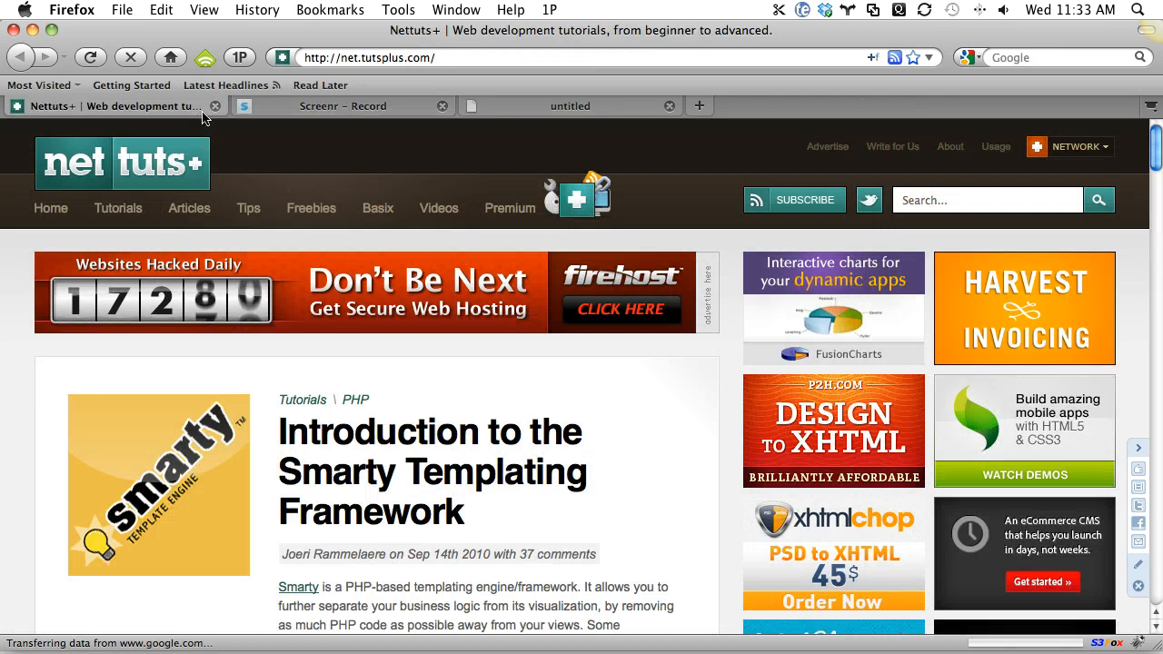
pyautogui.moveTo(286, 191)
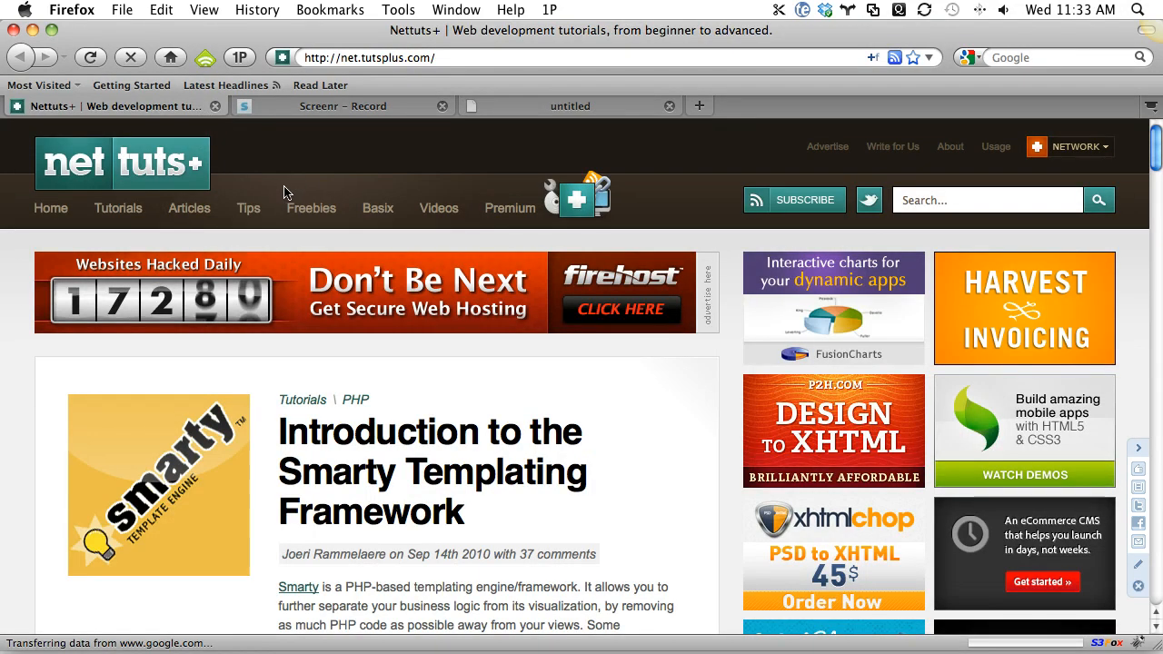
pyautogui.moveTo(577, 621)
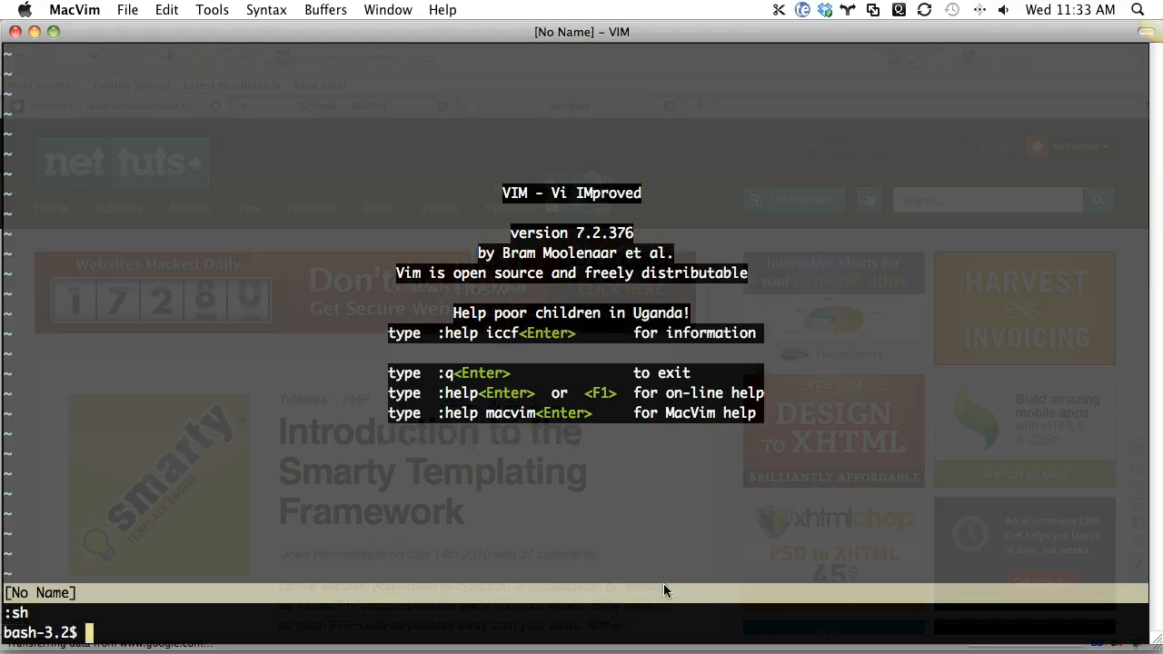
# - Make a media folder holding empty index.html and large.css from the shell
pyautogui.write('mkdir media')
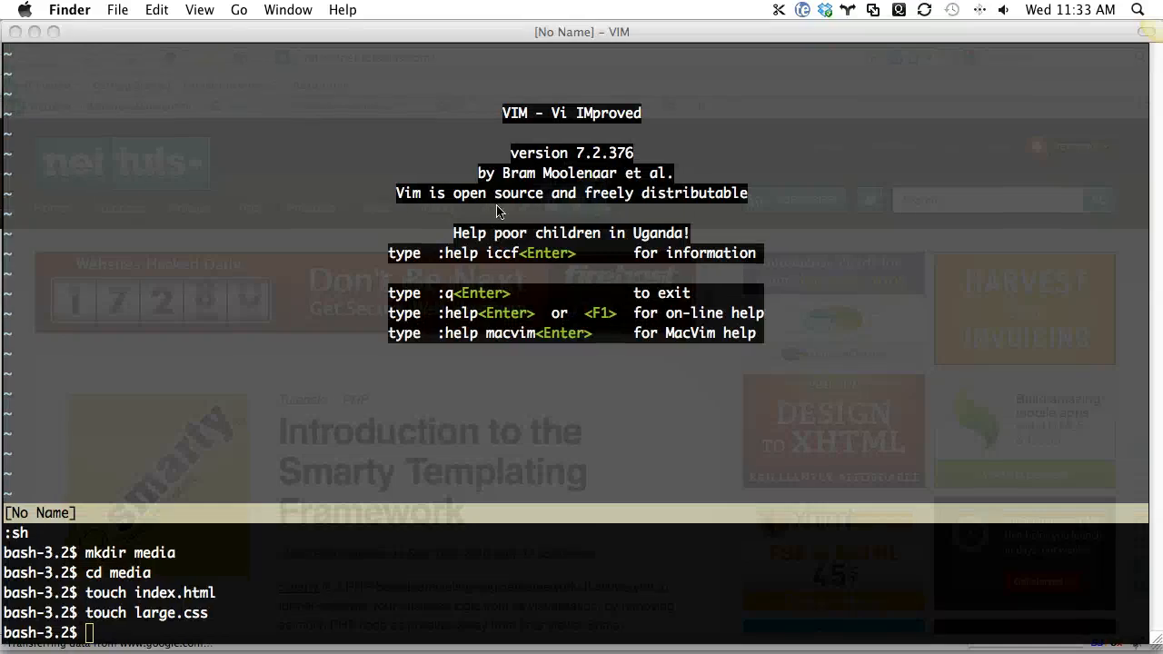
pyautogui.moveTo(486, 204)
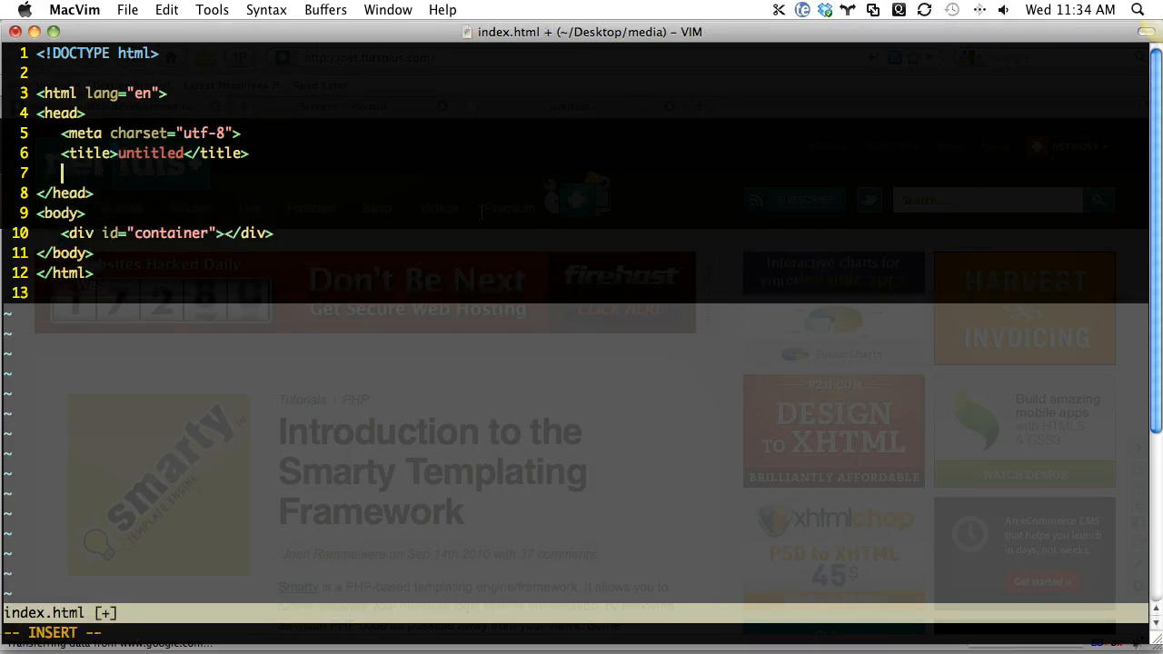
# - Add a style block with a #container background rule to index.html
pyautogui.write('<style>')
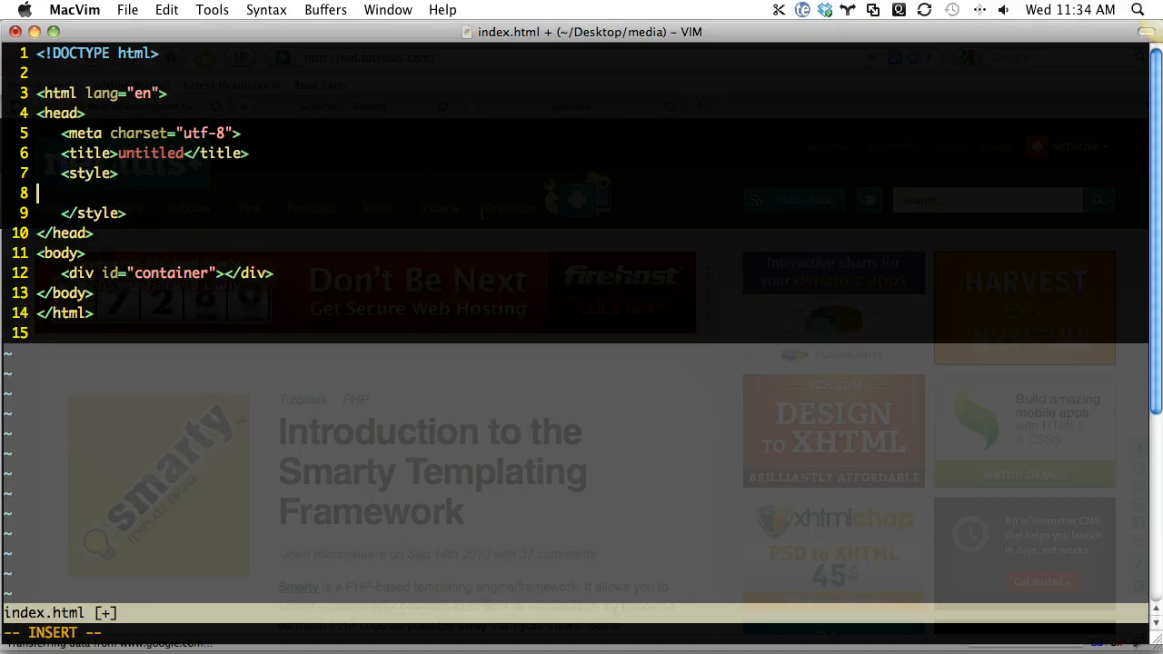
pyautogui.write('#container {')
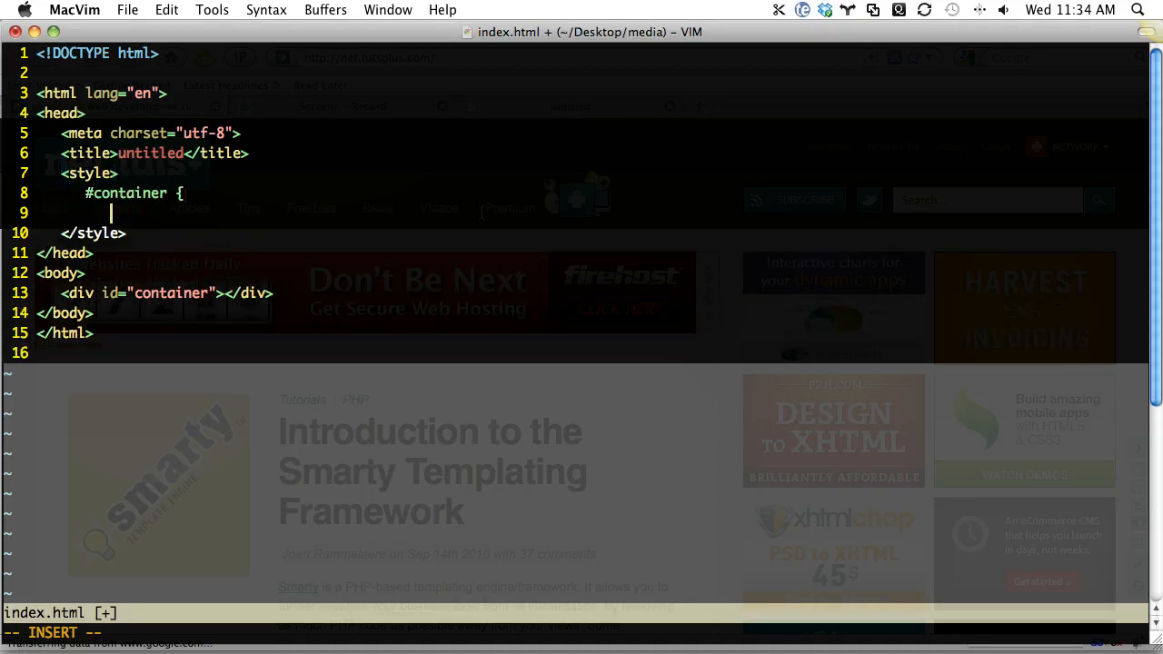
pyautogui.write('background')
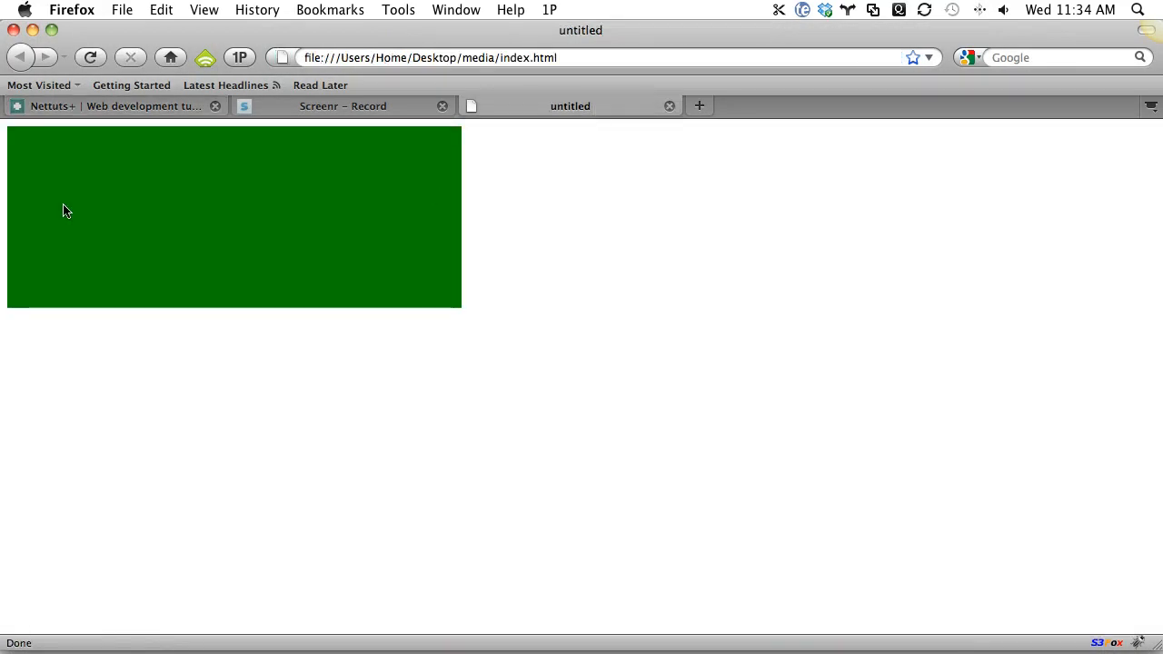
pyautogui.moveTo(561, 627)
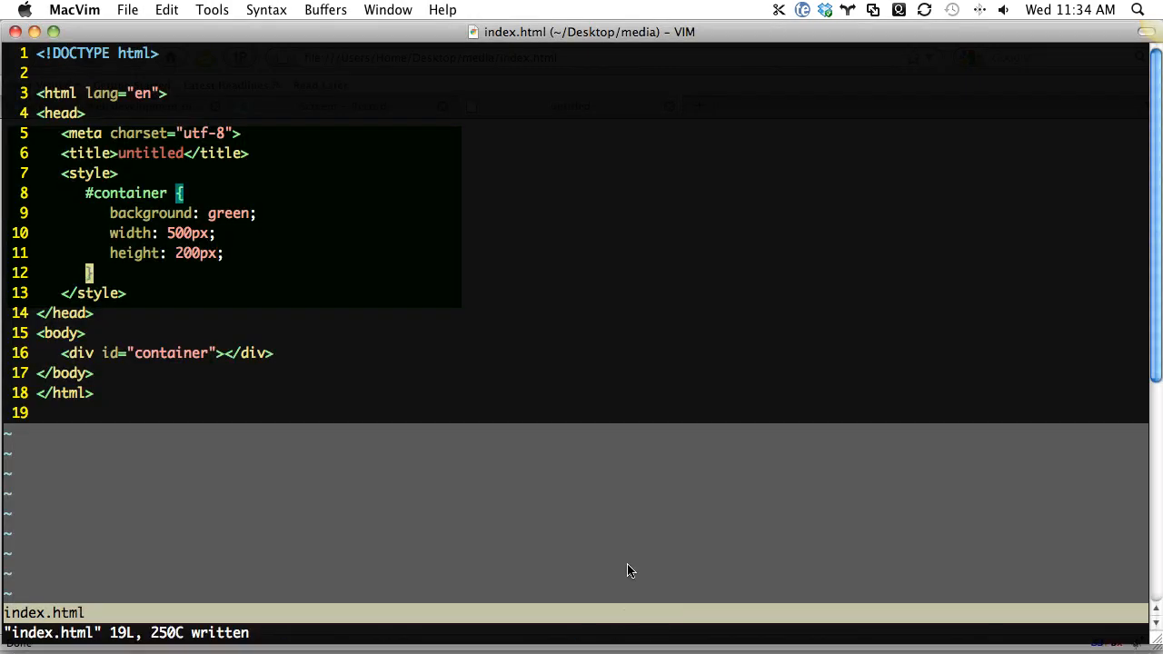
pyautogui.write('@')
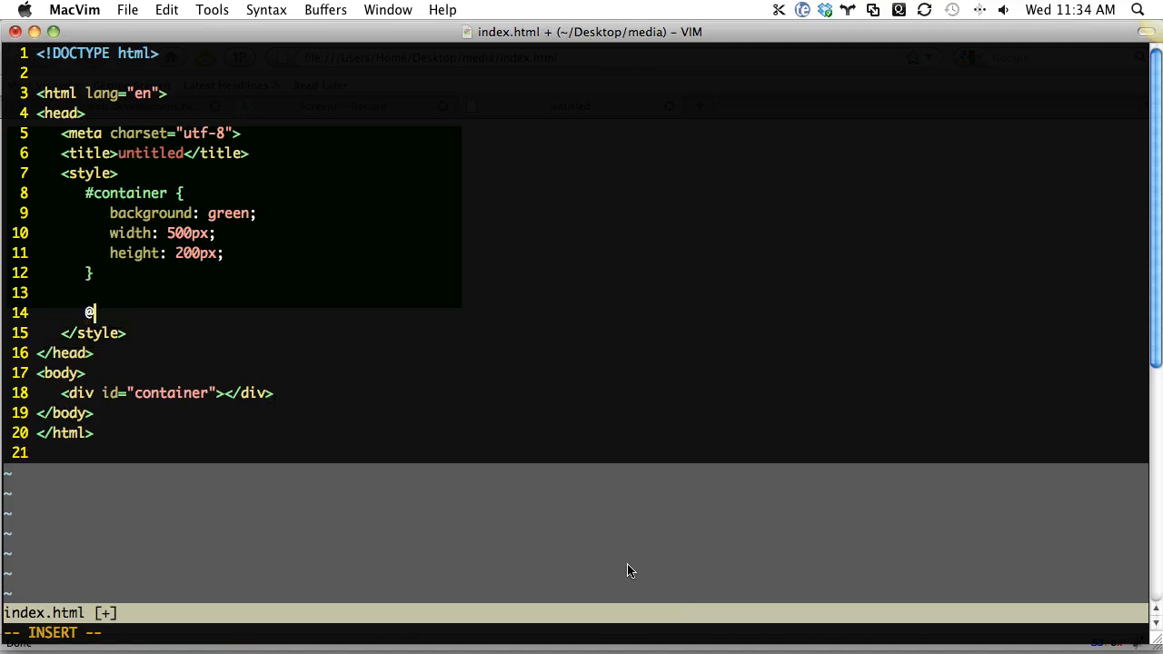
pyautogui.write('media')
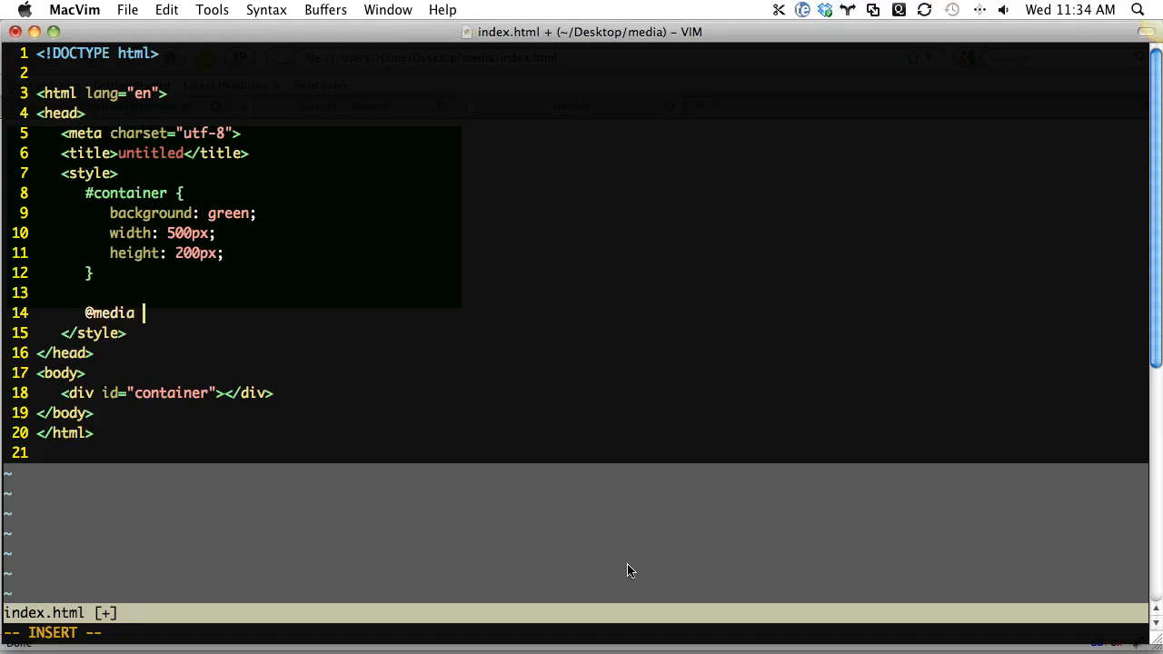
pyautogui.write('pri')
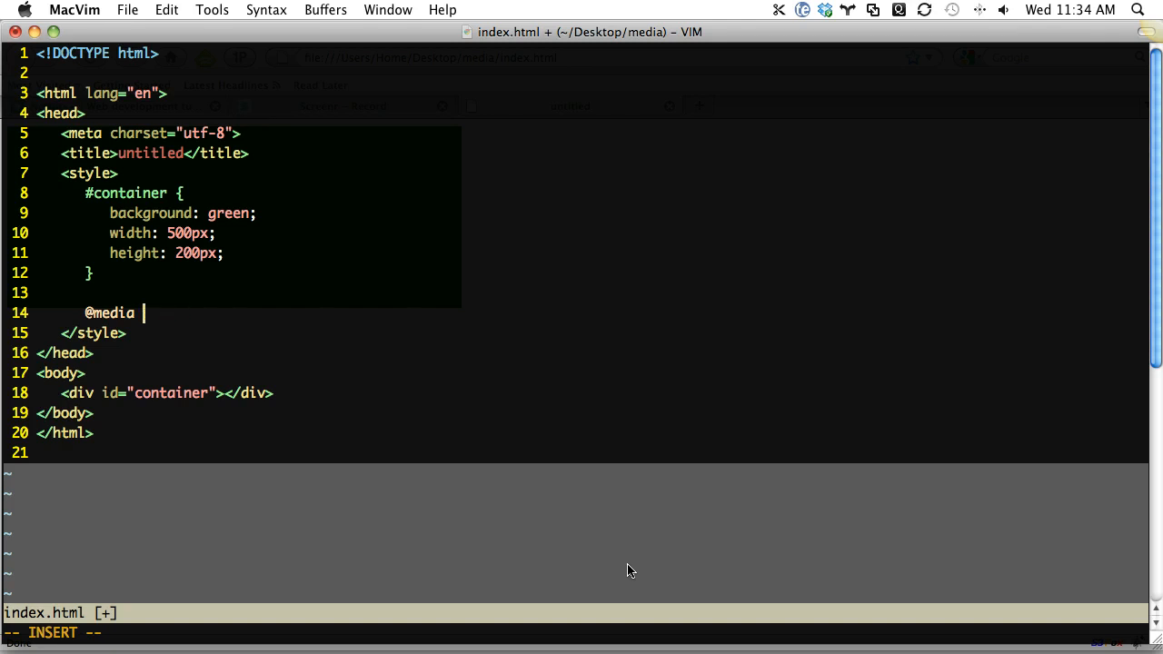
pyautogui.write('screen and (')
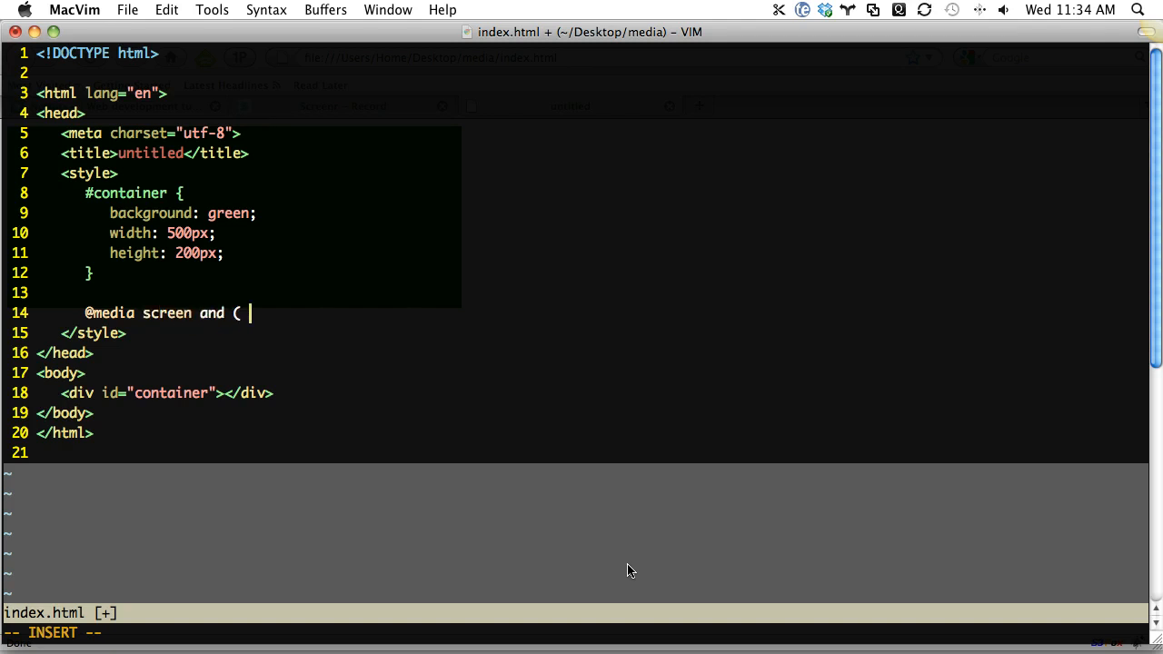
pyautogui.write('min-width:')
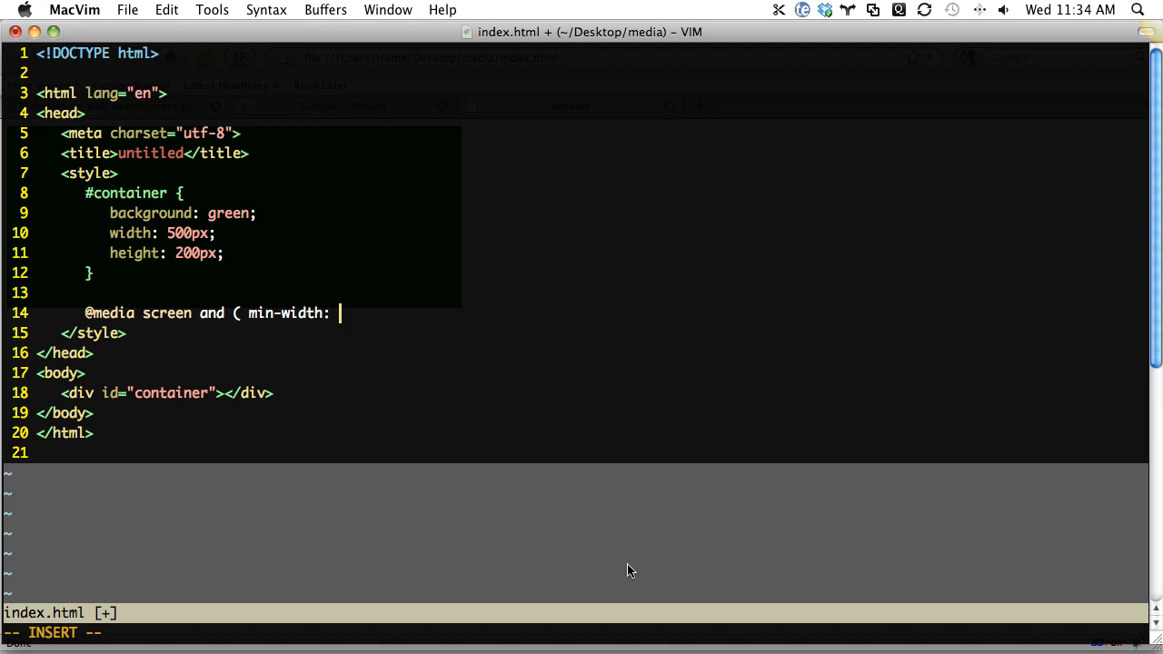
pyautogui.write('1200px')
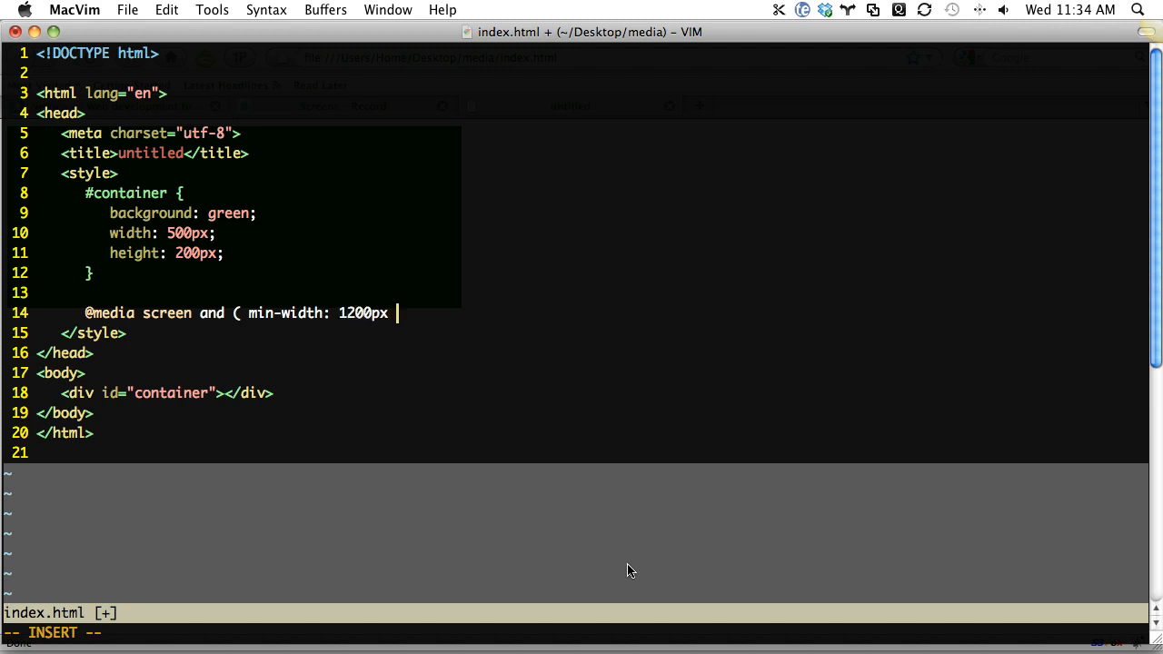
pyautogui.write(') {')
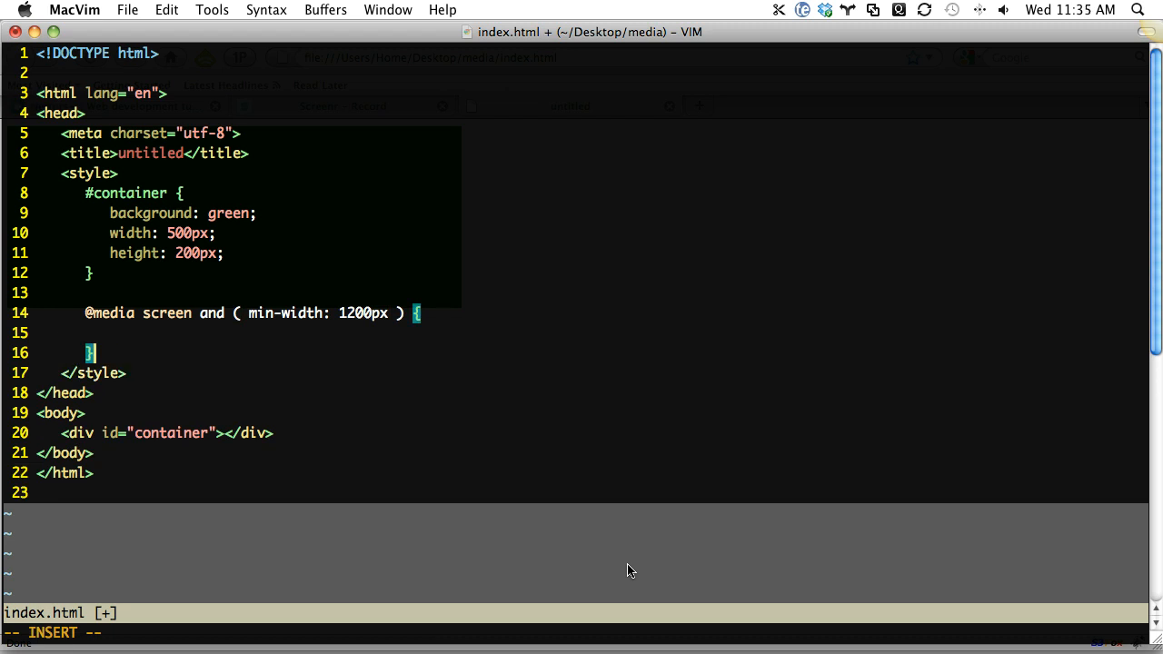
pyautogui.write('#container')
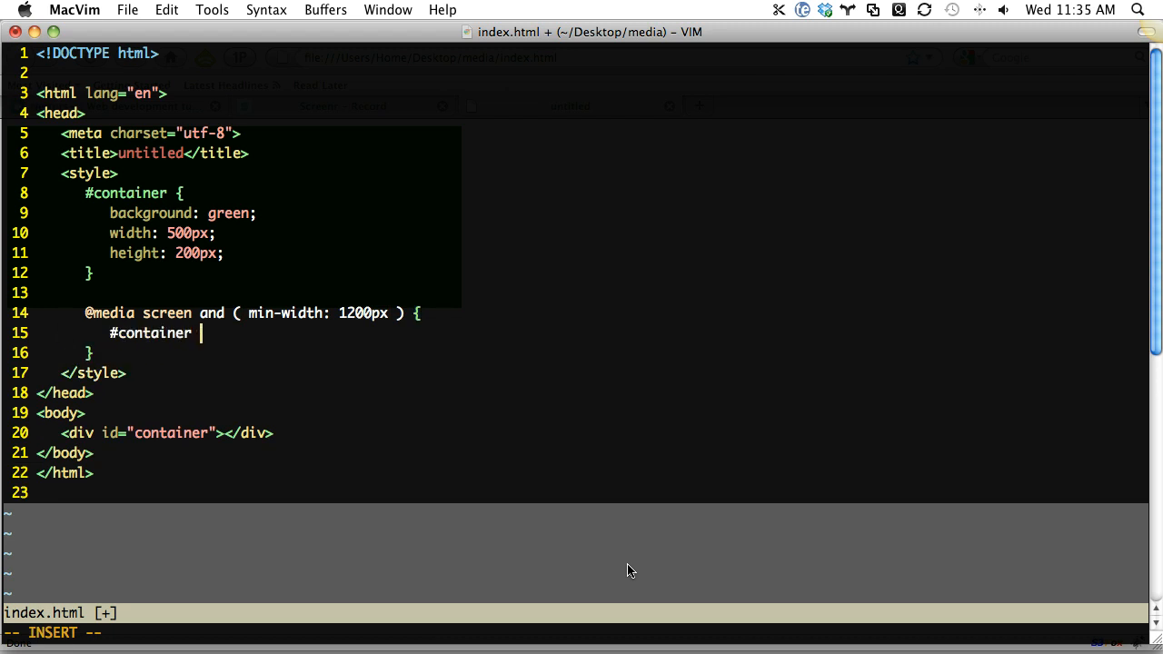
pyautogui.write('{ background: blue')
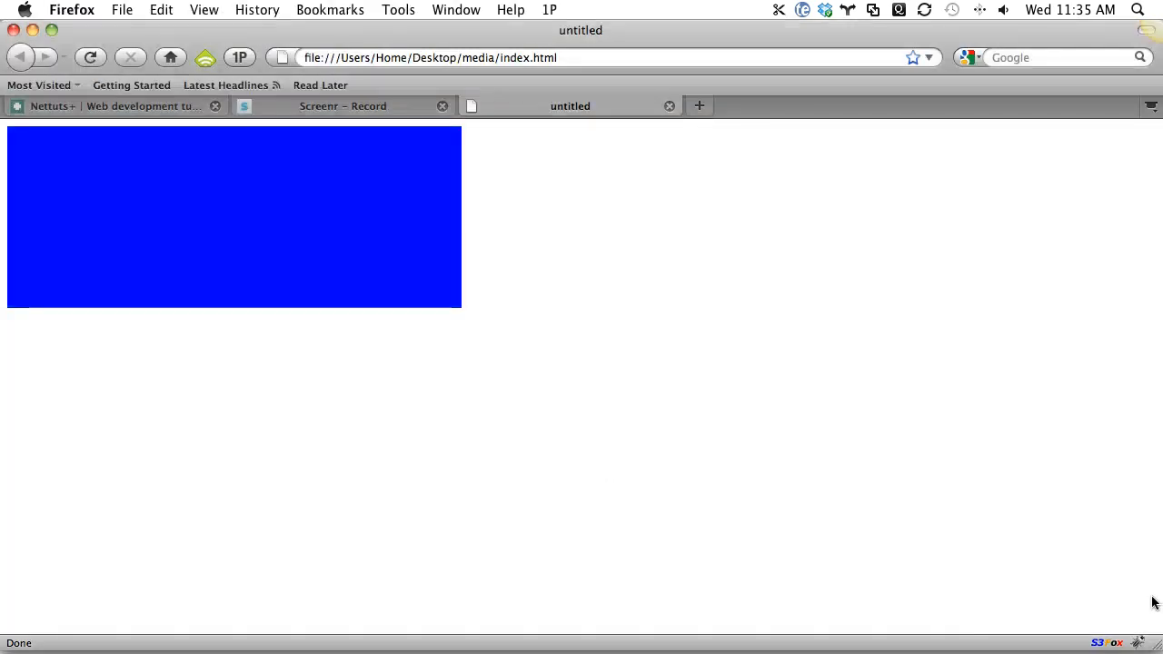
pyautogui.moveTo(1108, 555)
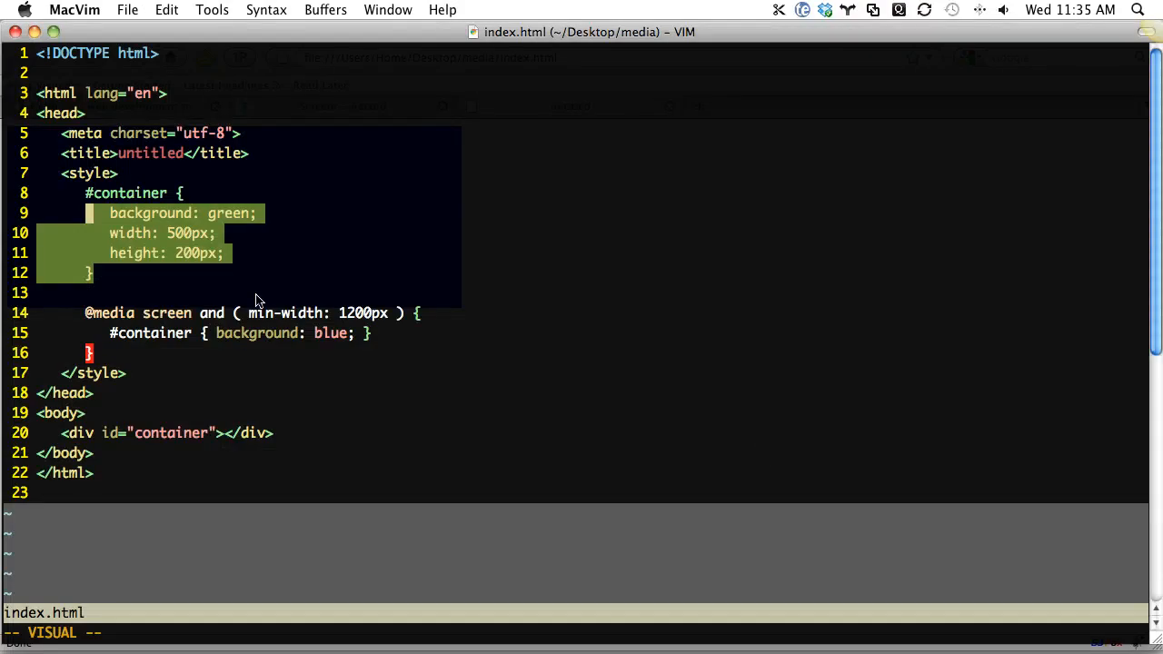
pyautogui.press('Escape')
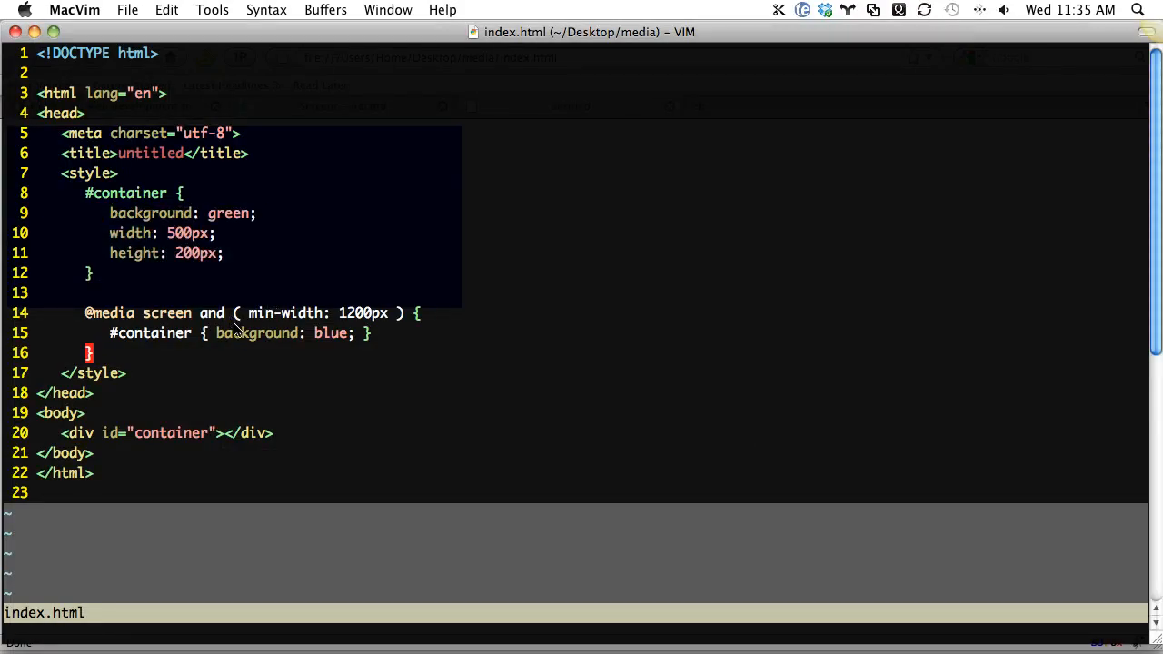
pyautogui.write('max-width:')
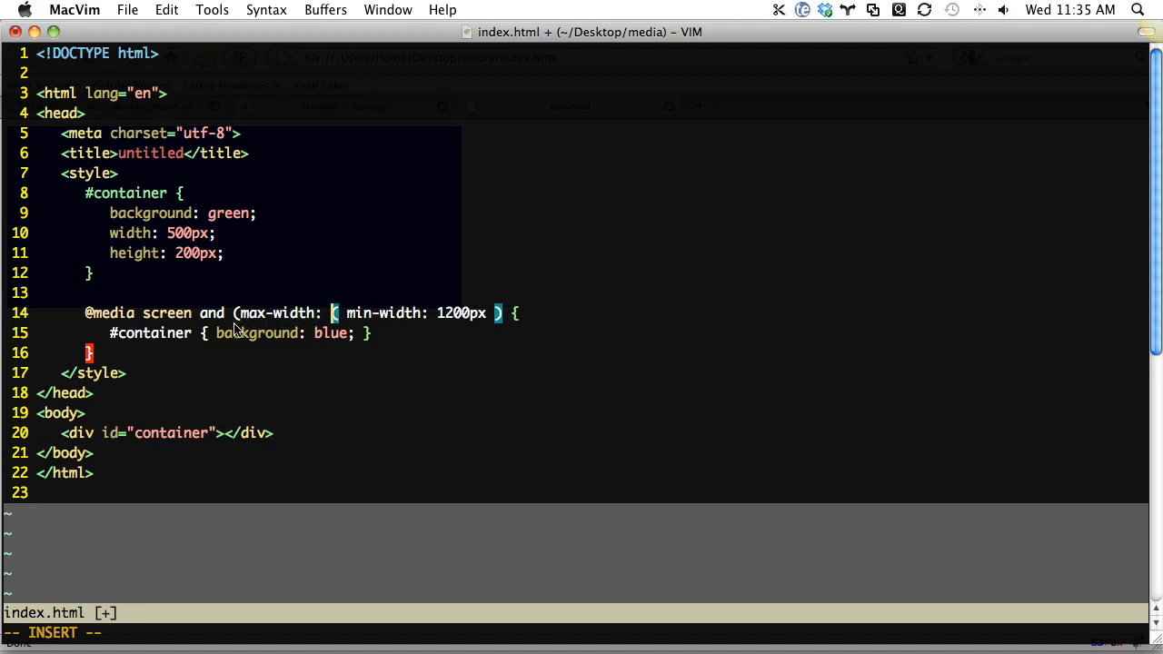
pyautogui.write('16')
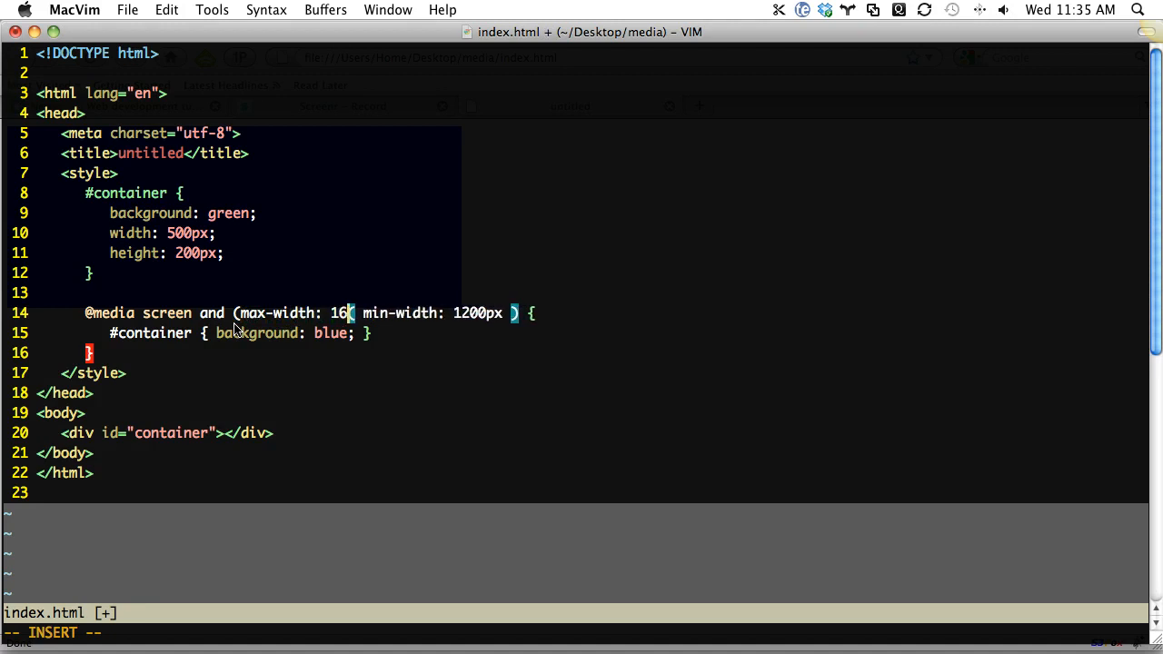
pyautogui.write('00px )')
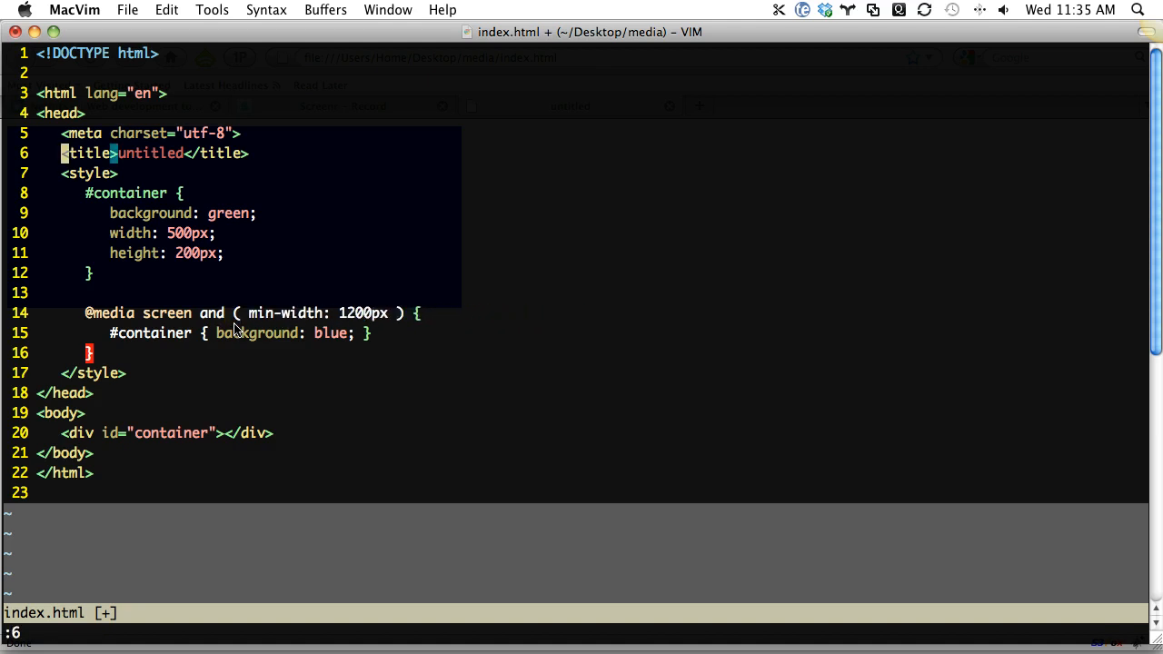
# - Add a stylesheet link to large.css with media "screen and (min-width: 1200px)"
pyautogui.write('<link')
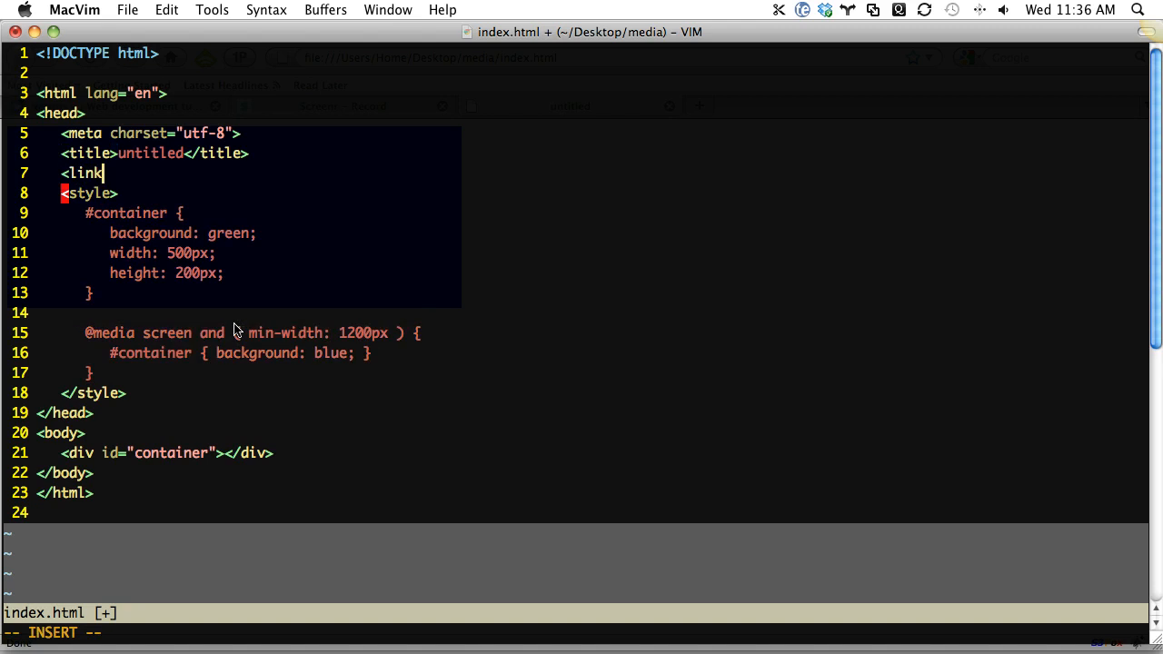
pyautogui.write('rel')
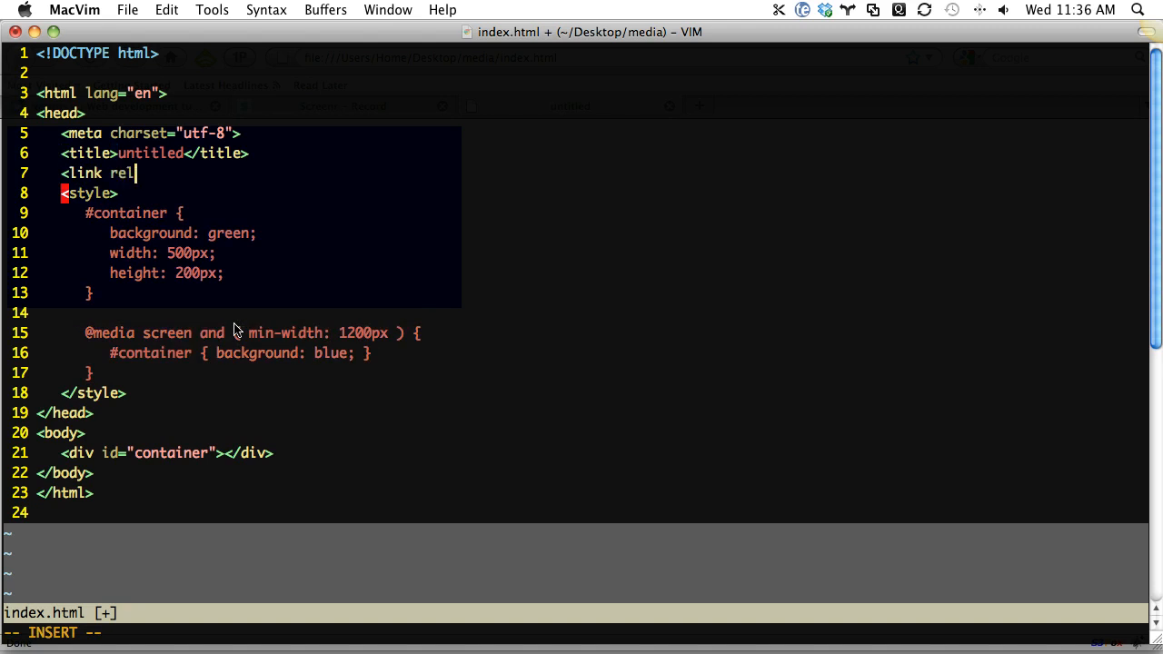
pyautogui.write('="stylesheet"')
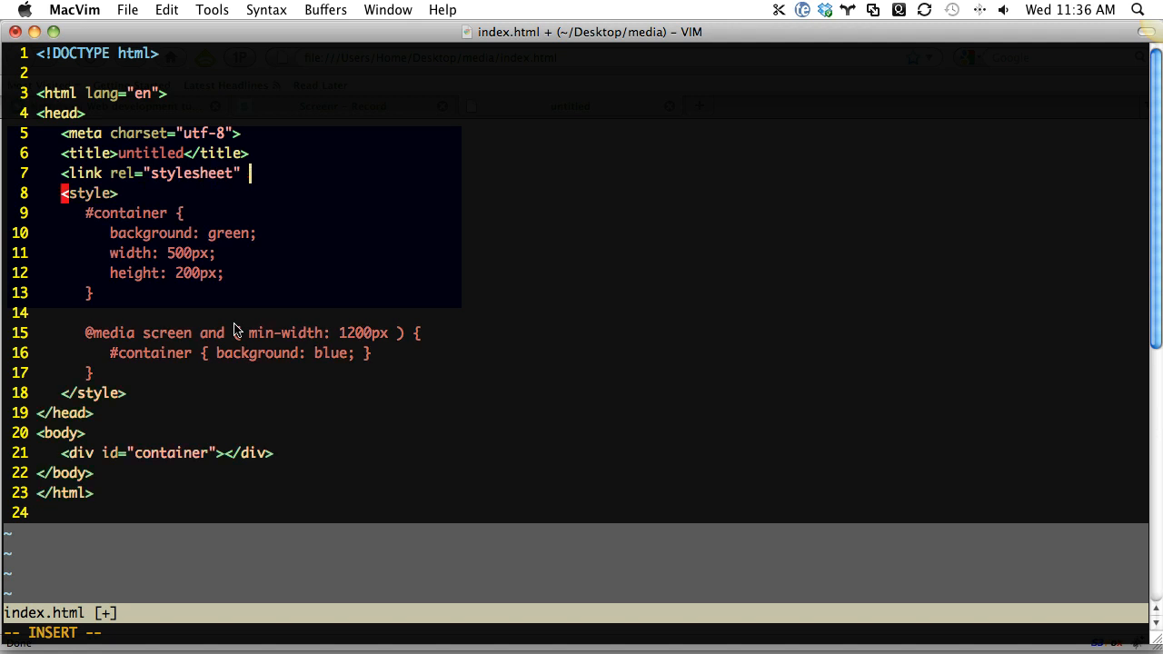
pyautogui.write('media="')
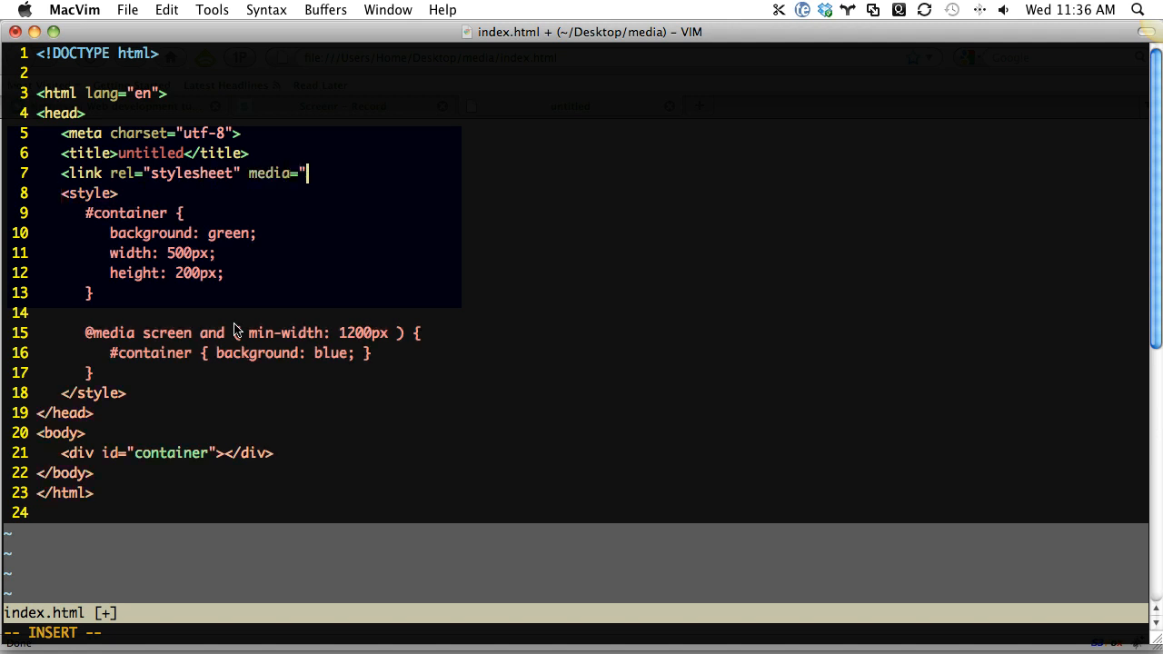
pyautogui.write('screen a')
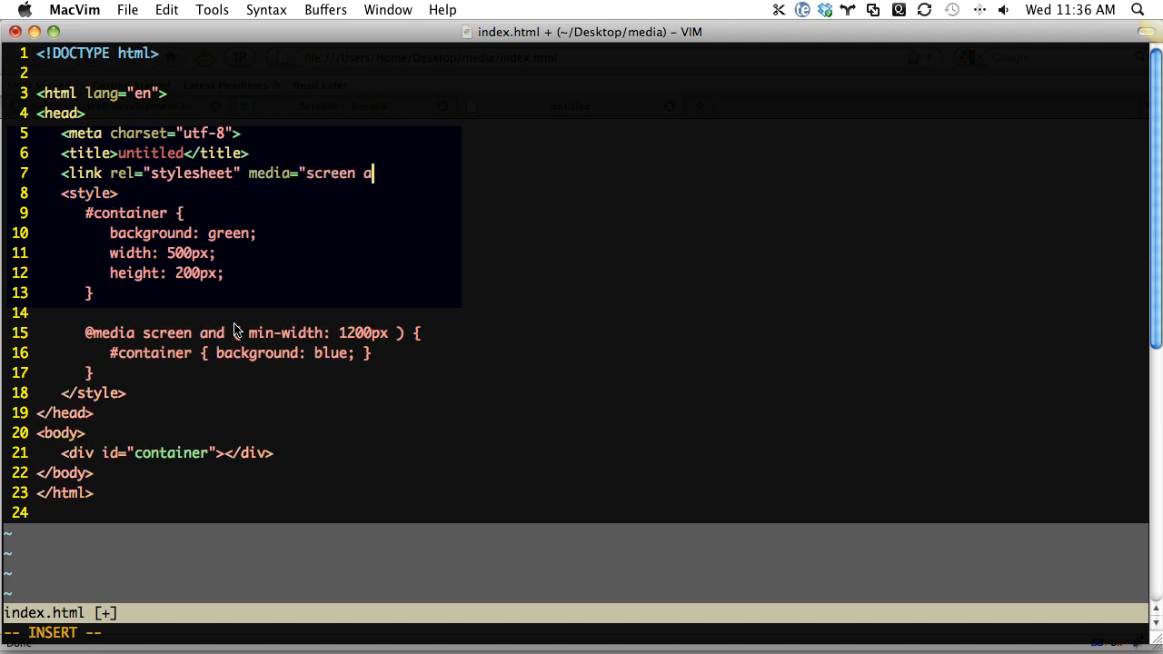
pyautogui.write('nd (min-width: 12')
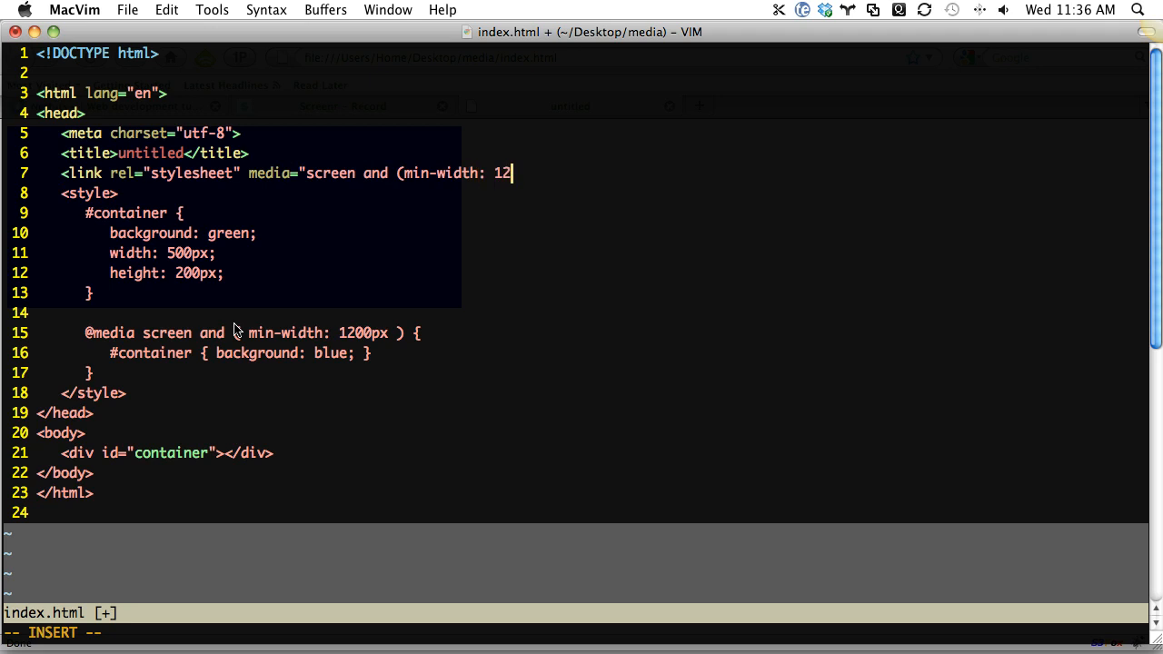
pyautogui.write('00px)" href')
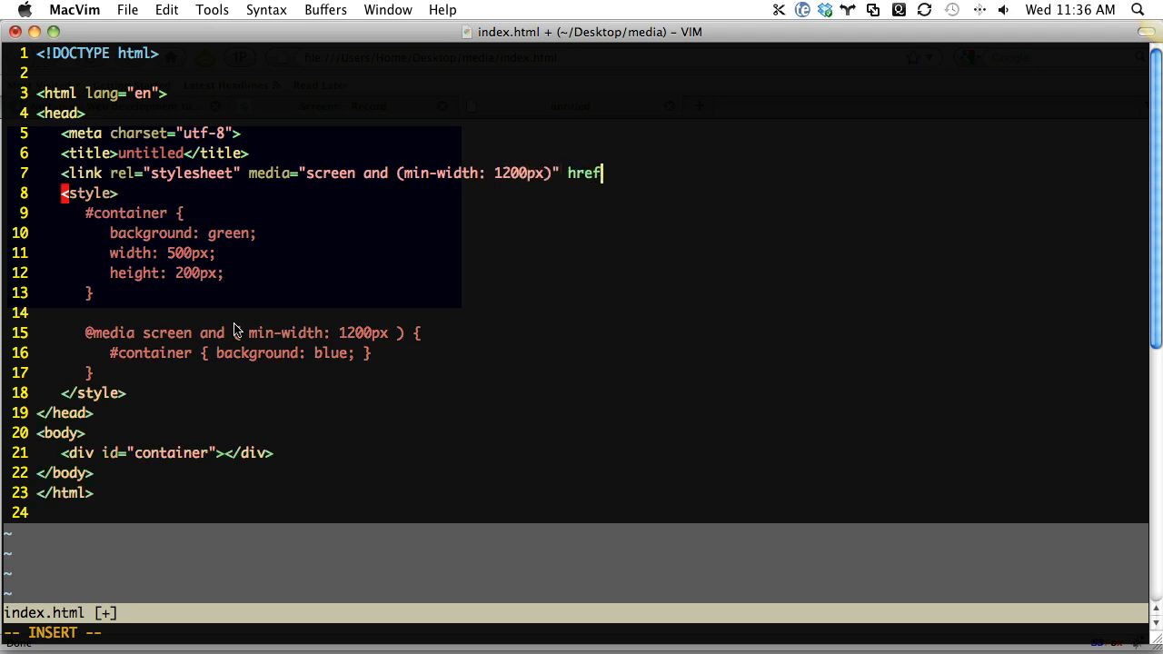
pyautogui.write('="large.css" />')
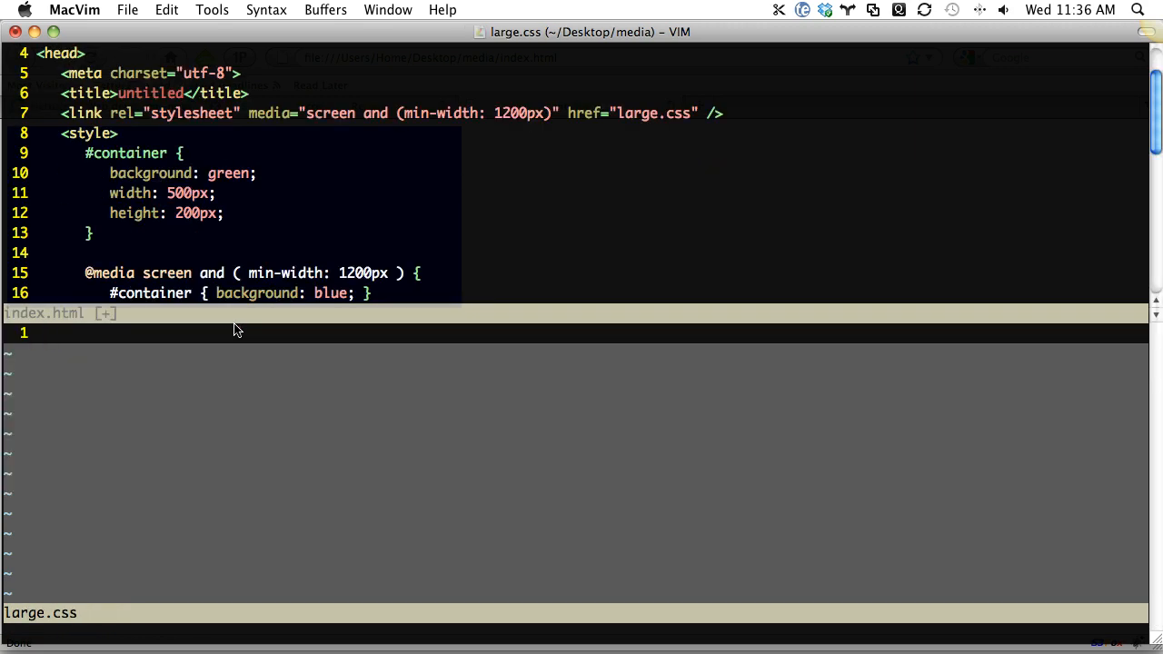
# - Write body { background: yellow; } in large.css
pyautogui.write('body {')
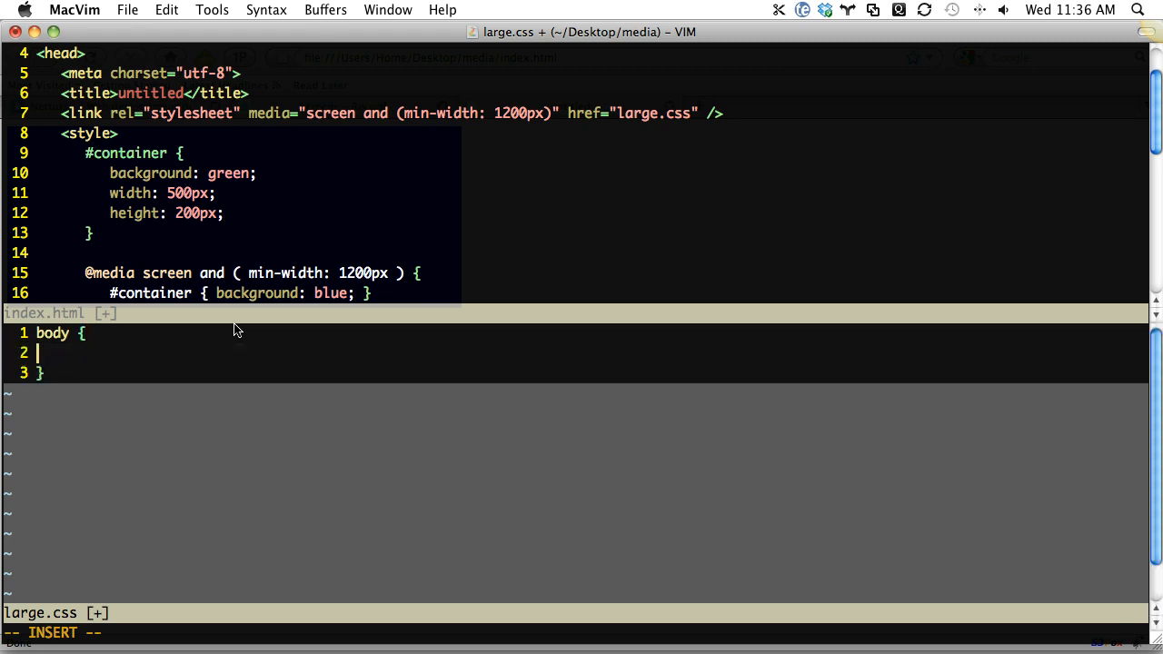
pyautogui.write('background: y')
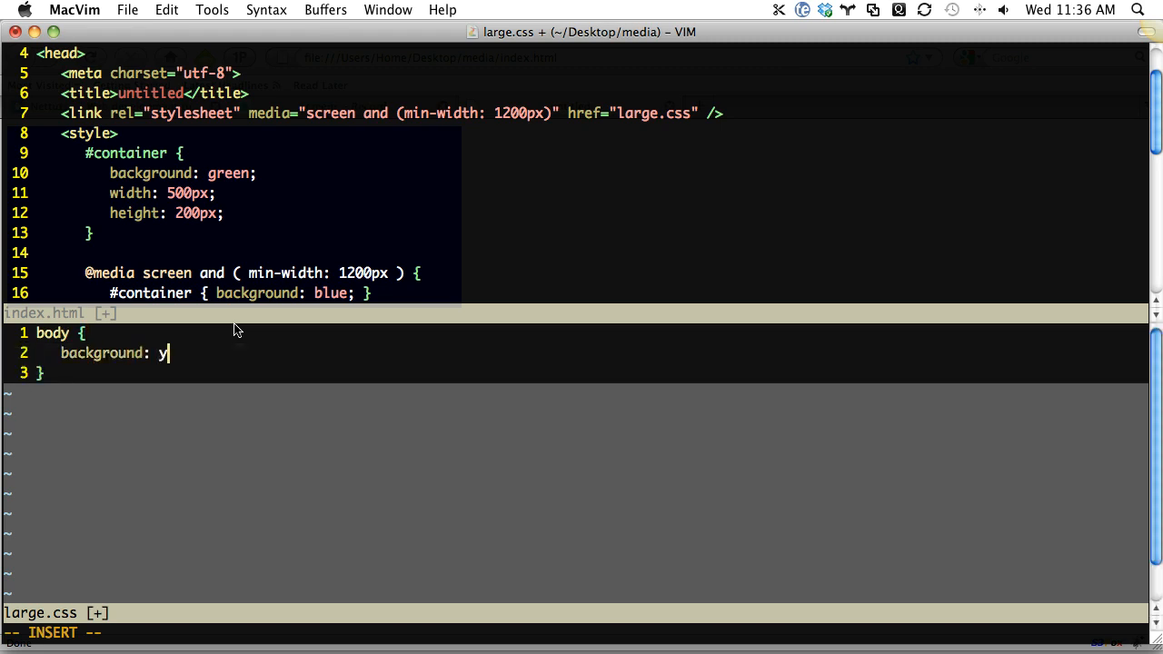
pyautogui.write('ellow;')
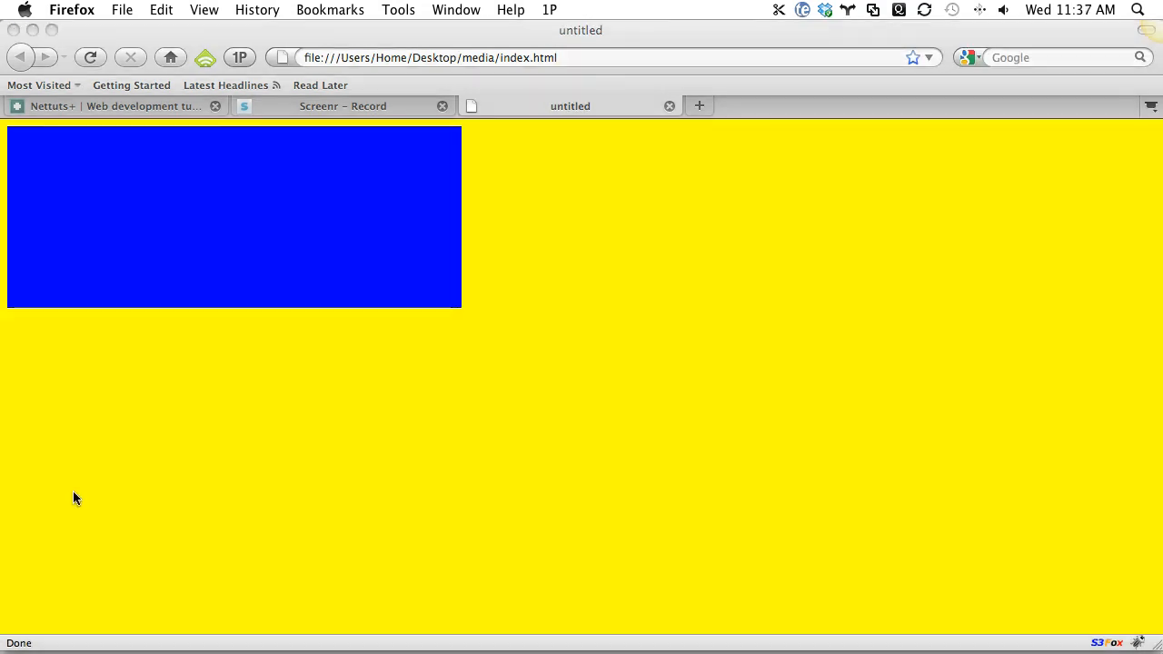
pyautogui.moveTo(283, 442)
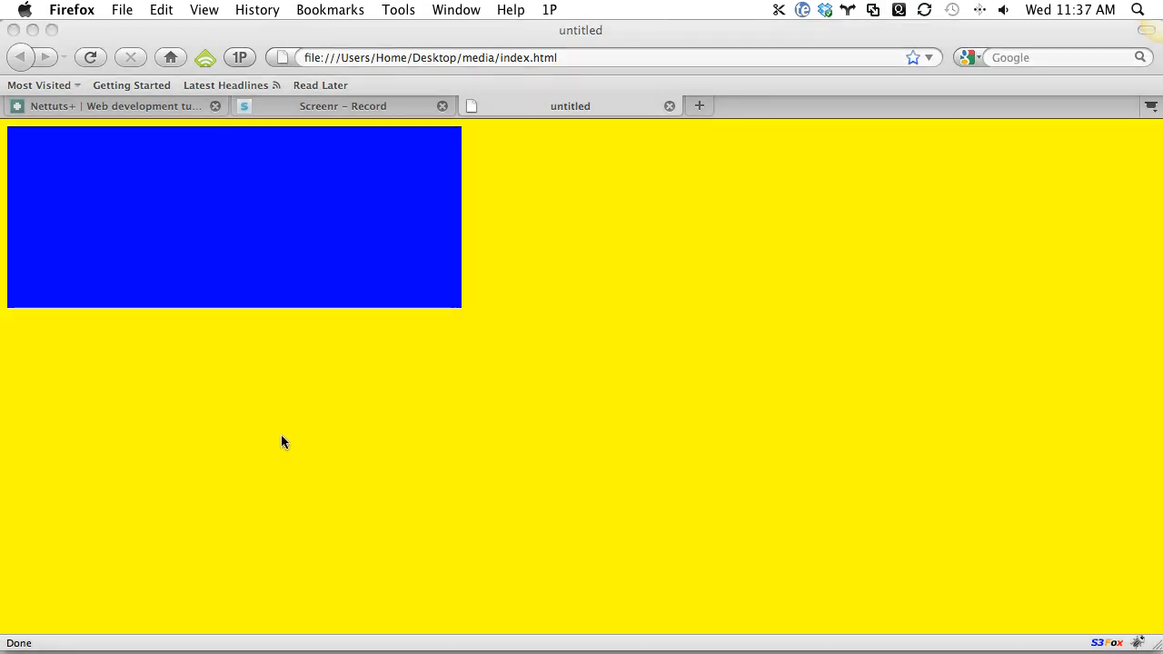
pyautogui.moveTo(583, 441)
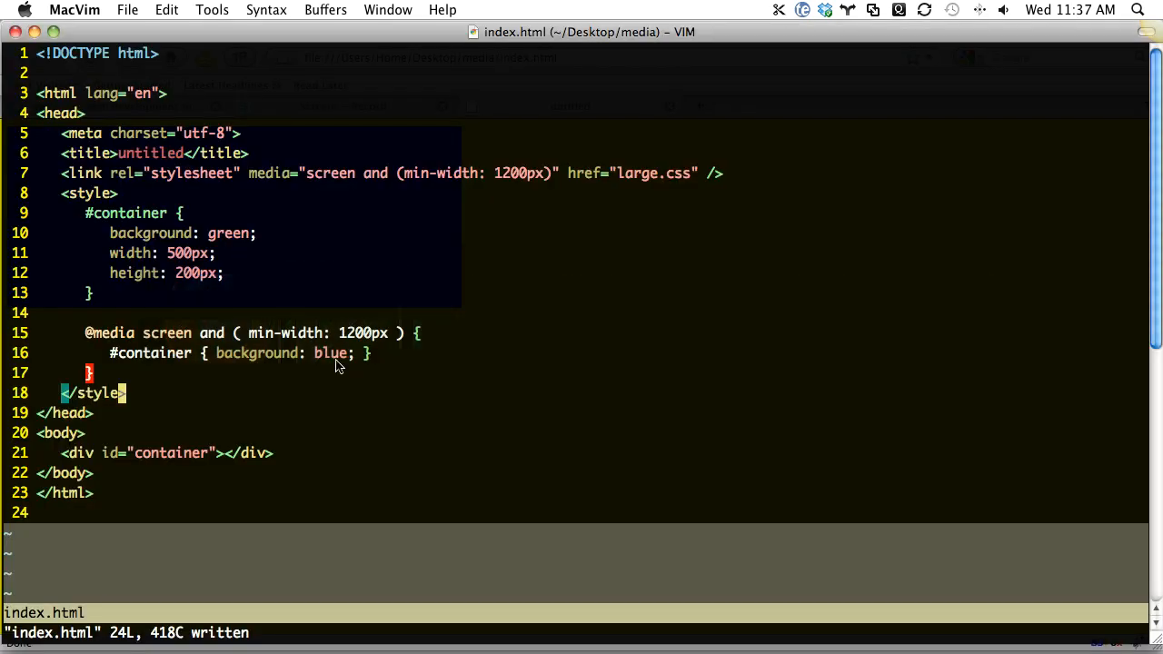
pyautogui.moveTo(373, 389)
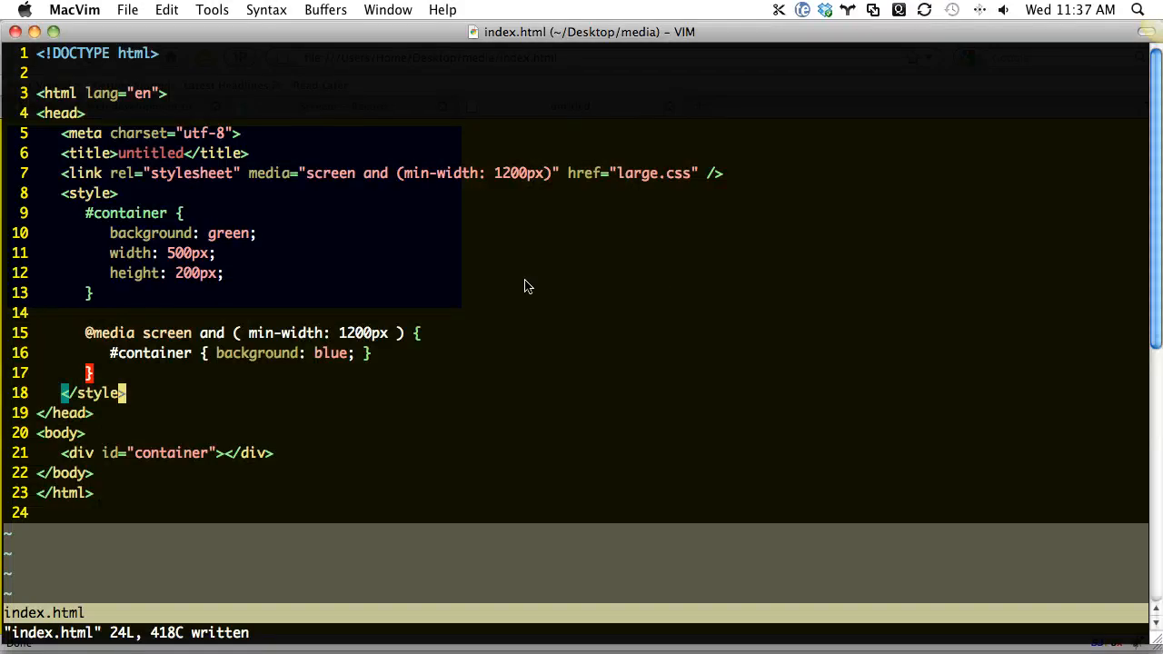
# - Type min-device-width: 480 on the line above the media query
pyautogui.write('m')
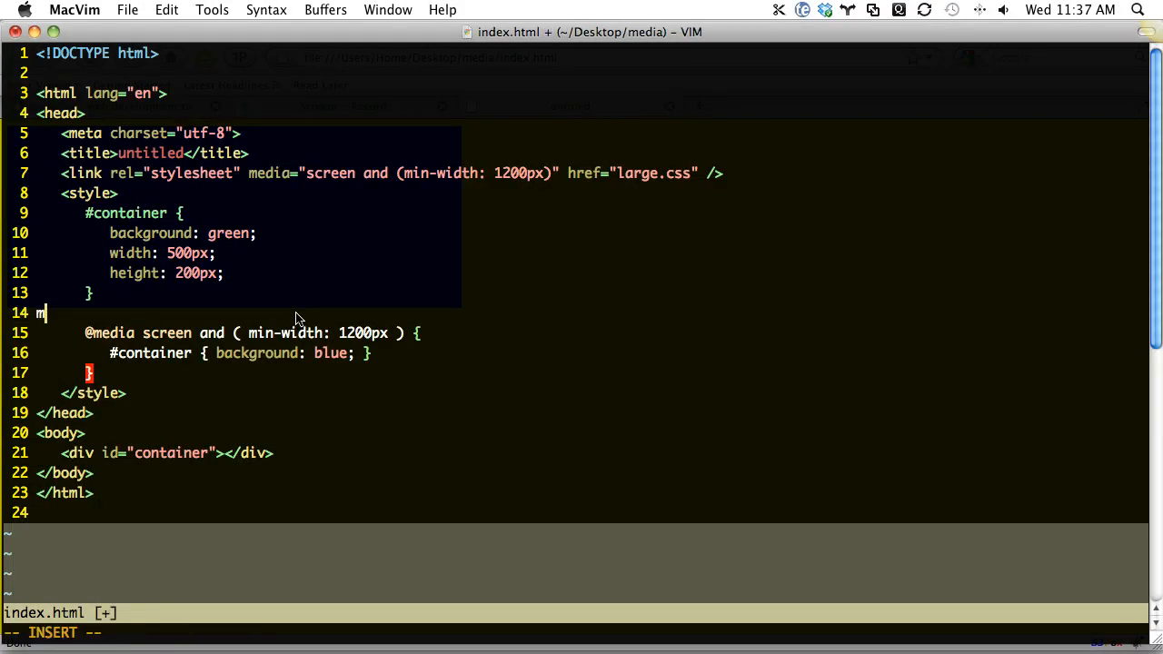
pyautogui.write('in-device-wd')
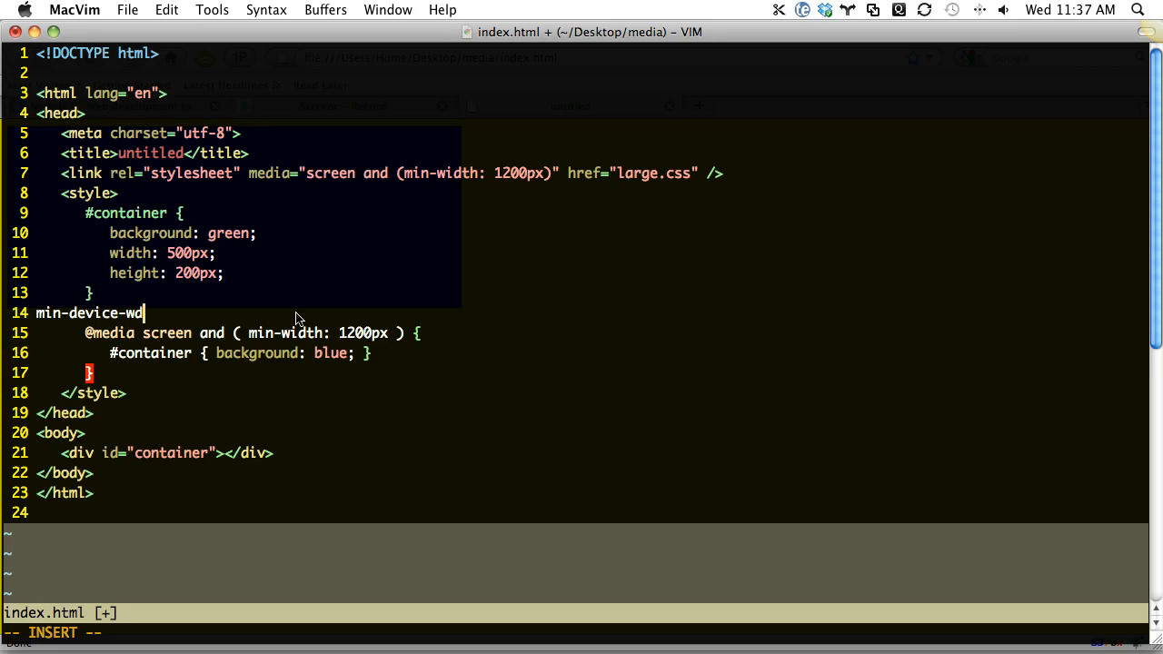
pyautogui.write('ith')
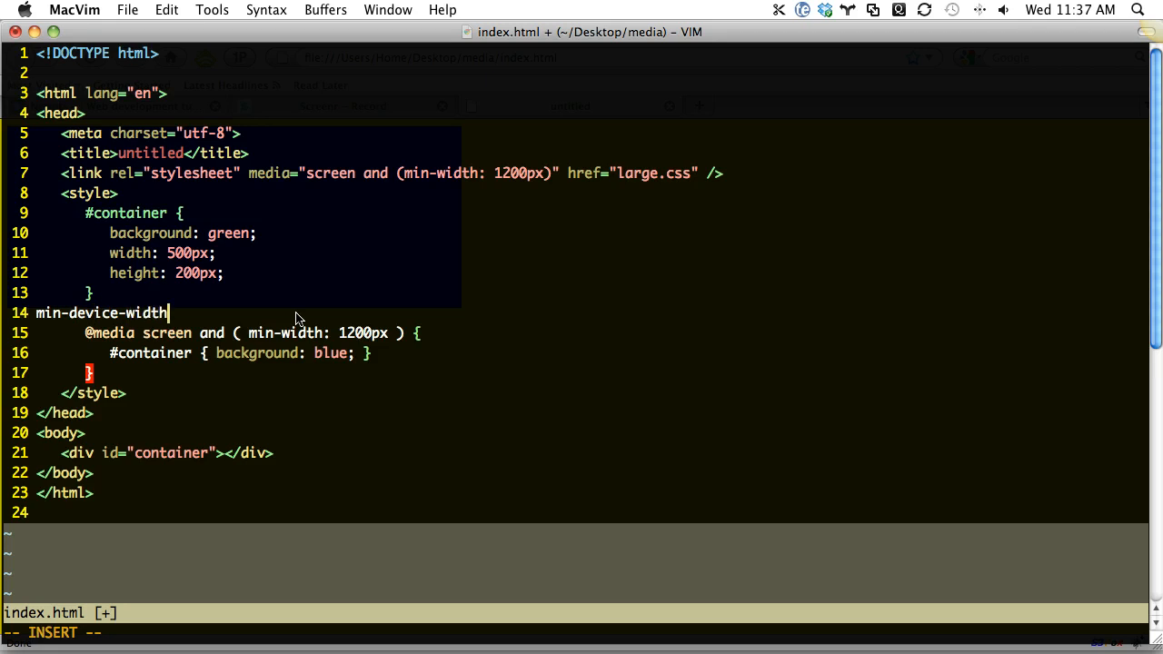
pyautogui.write(':')
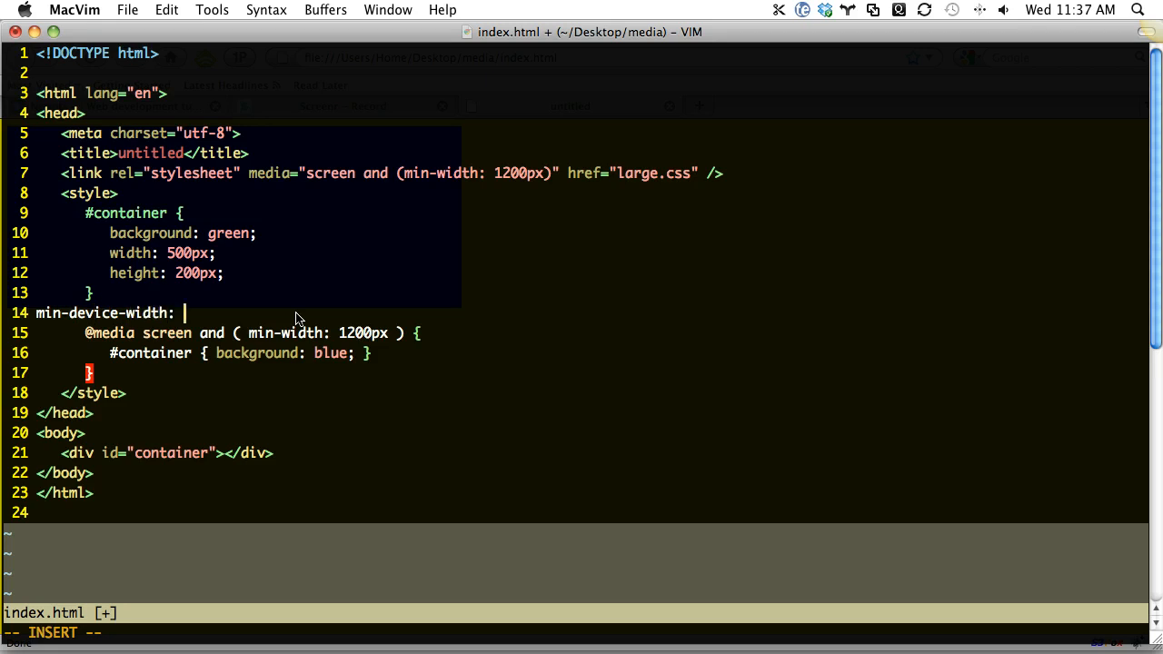
pyautogui.write('480')
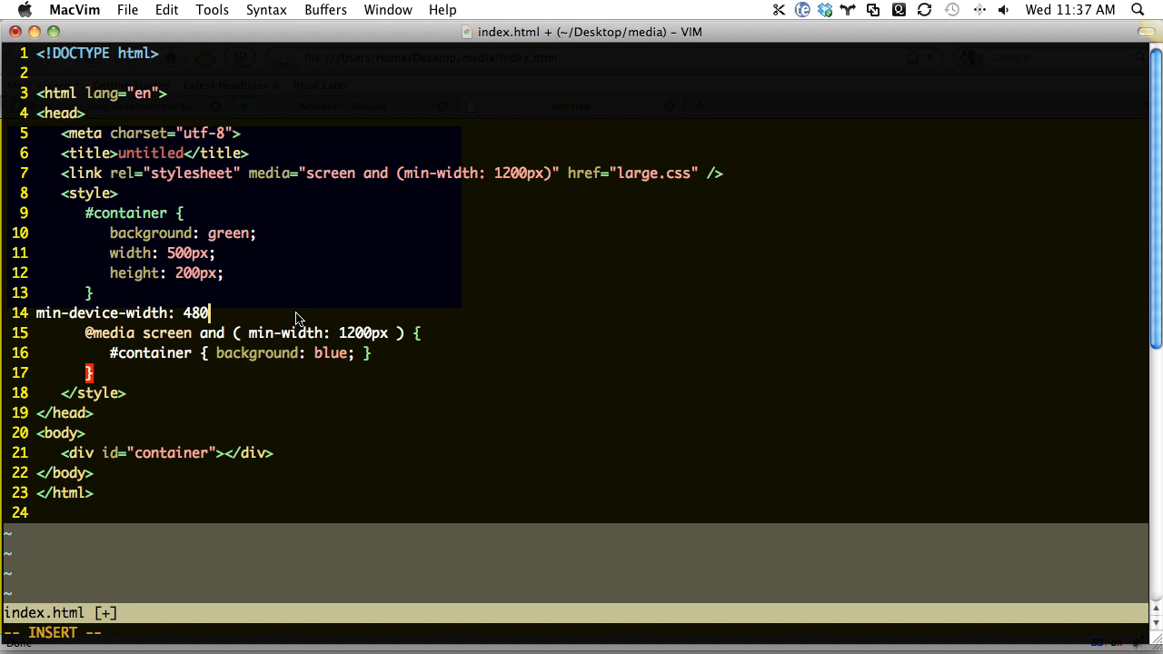